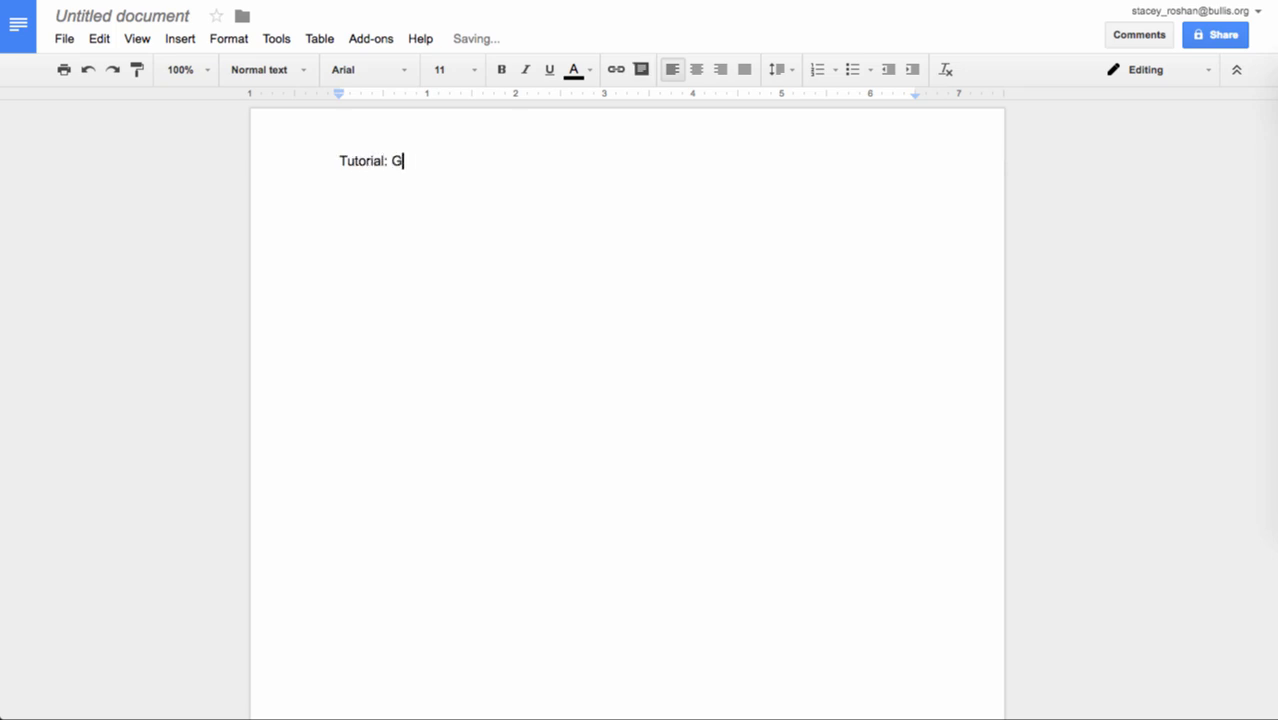
# Step: Type the title line, the author line, and Chapters 1 and 2 with short descriptions
pyautogui.write('oogle Docs Table of Conte')
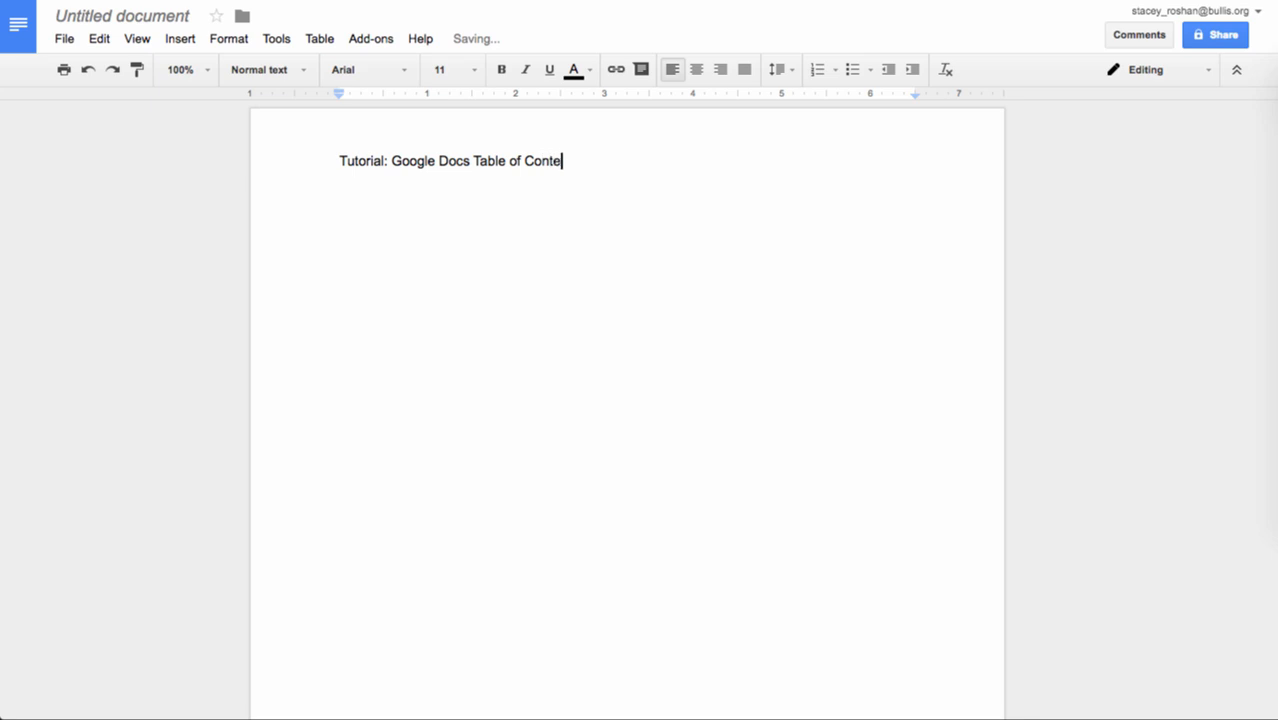
pyautogui.write('nts')
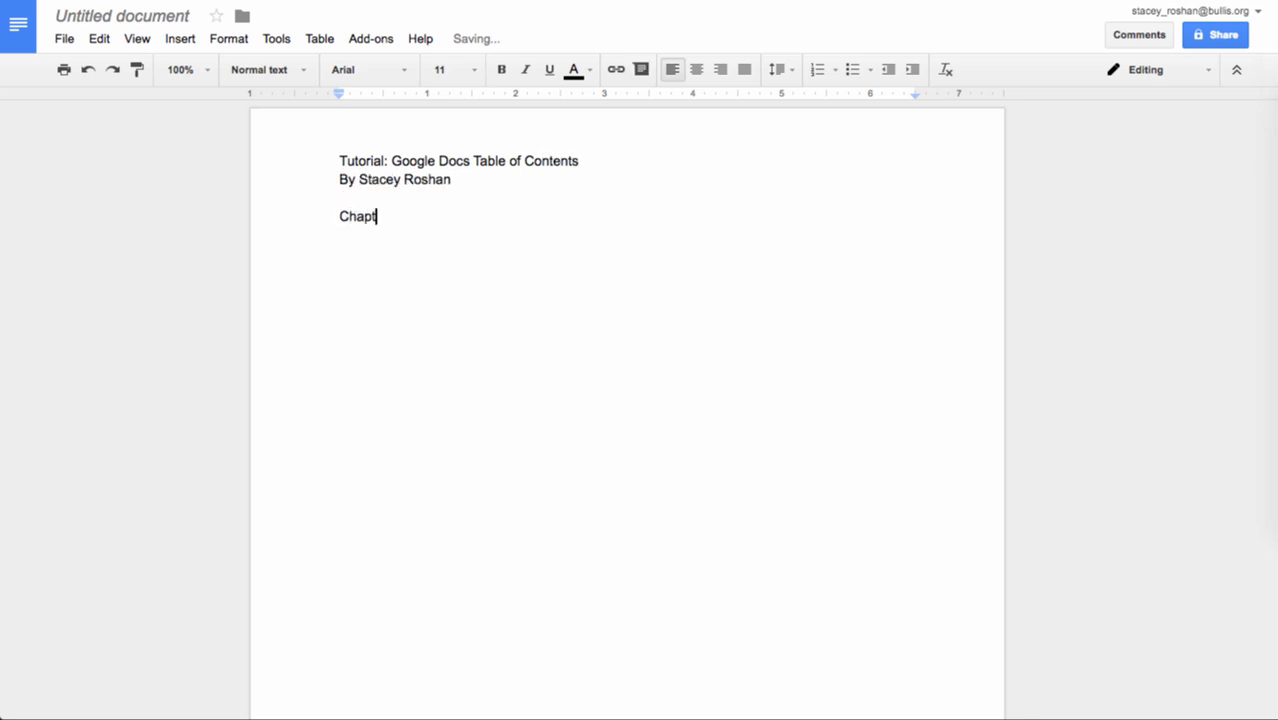
pyautogui.write('er 1')
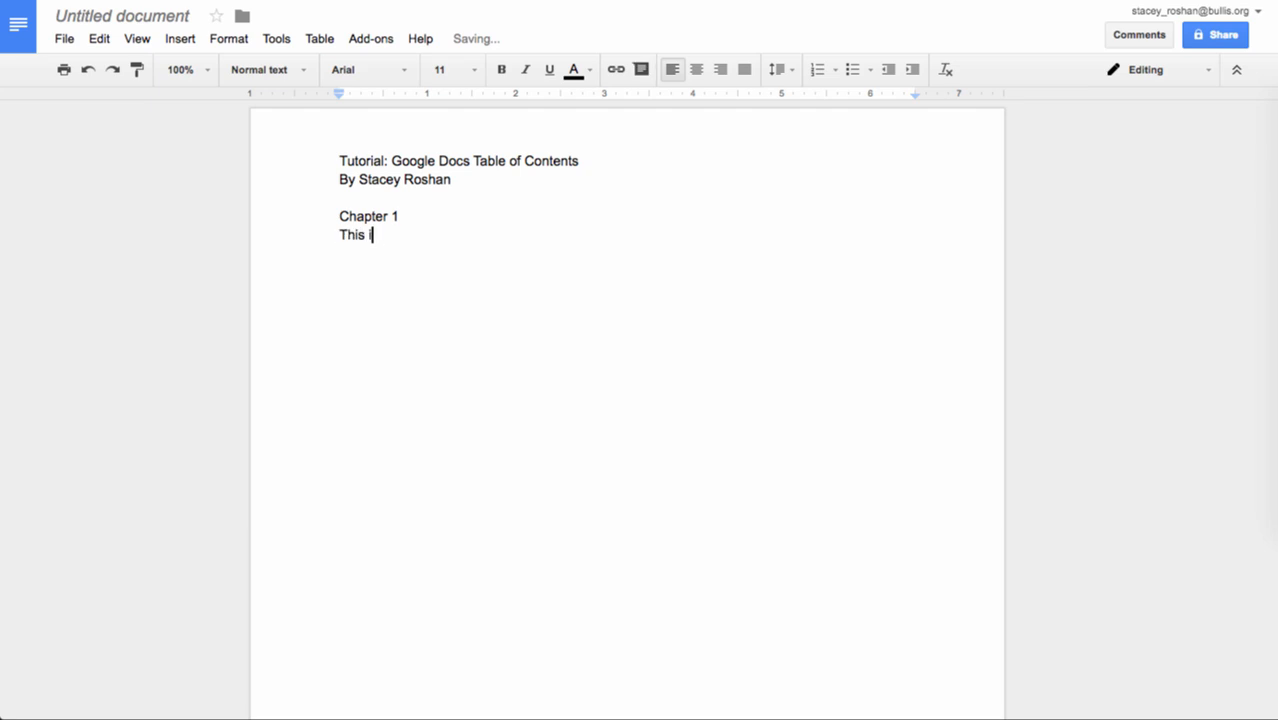
pyautogui.write('s a wonderful ch')
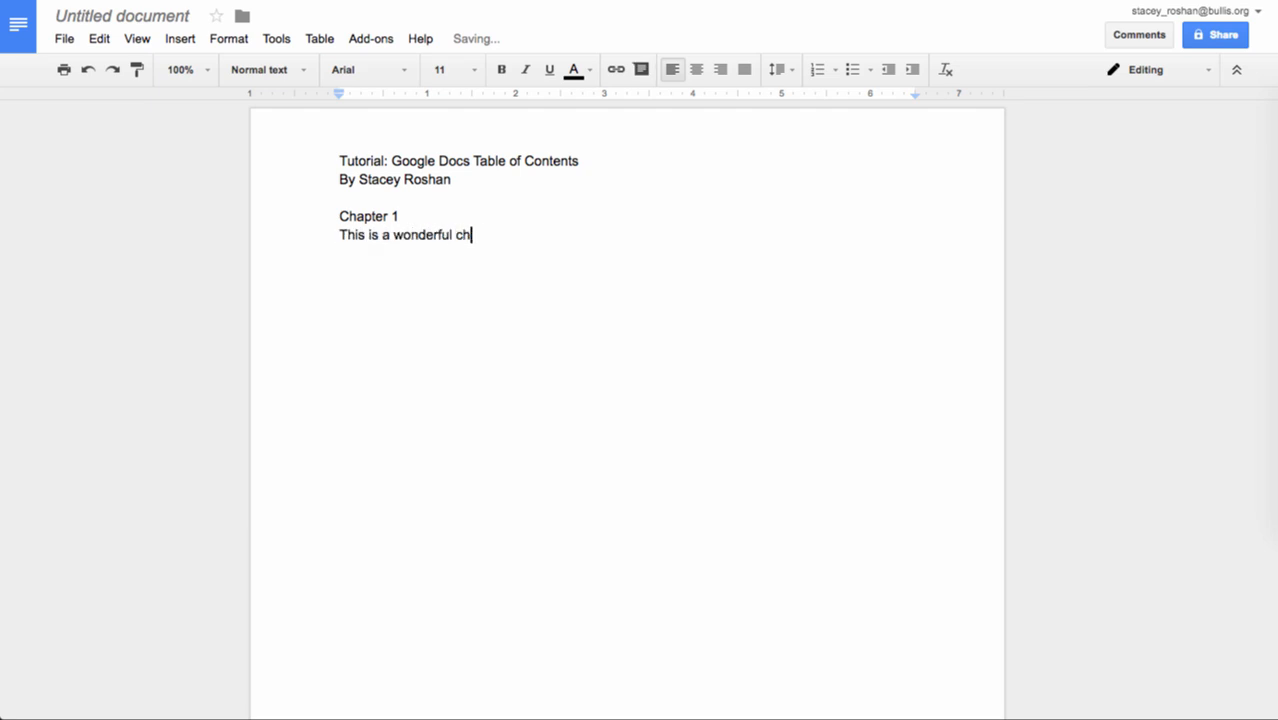
pyautogui.write('apter in which I d')
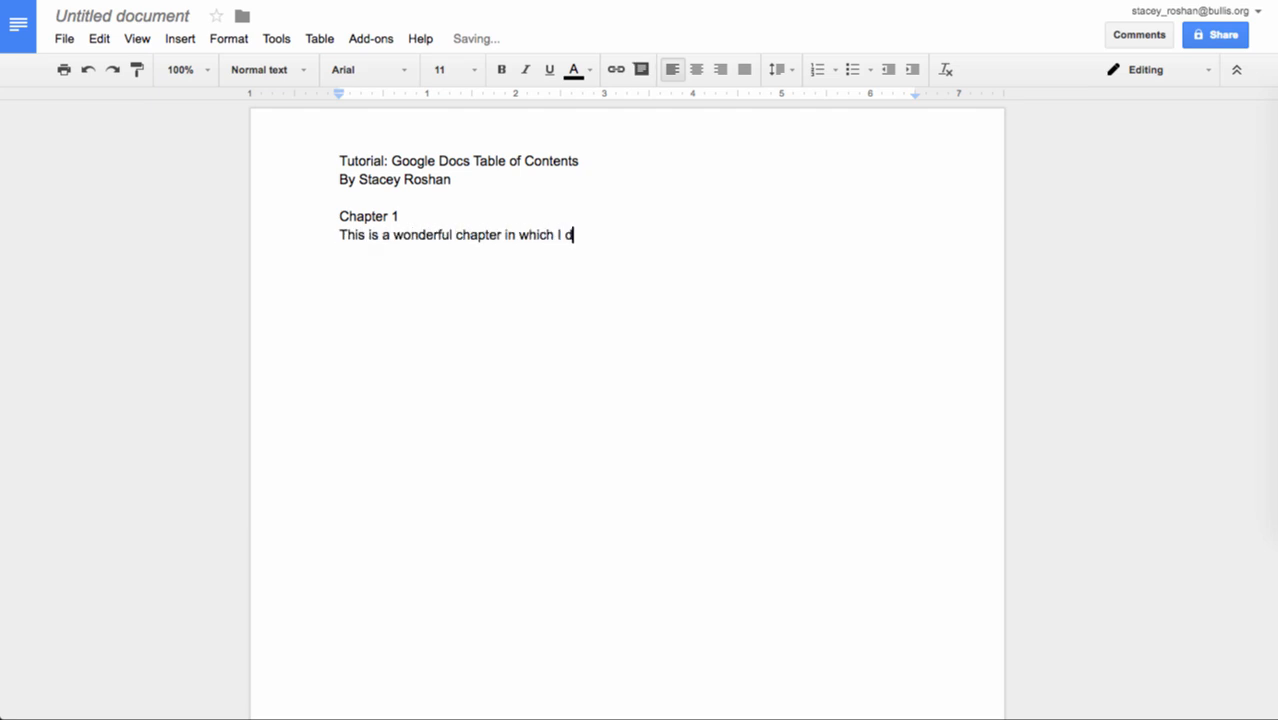
pyautogui.write('describe...')
pyautogui.write('Chapter')
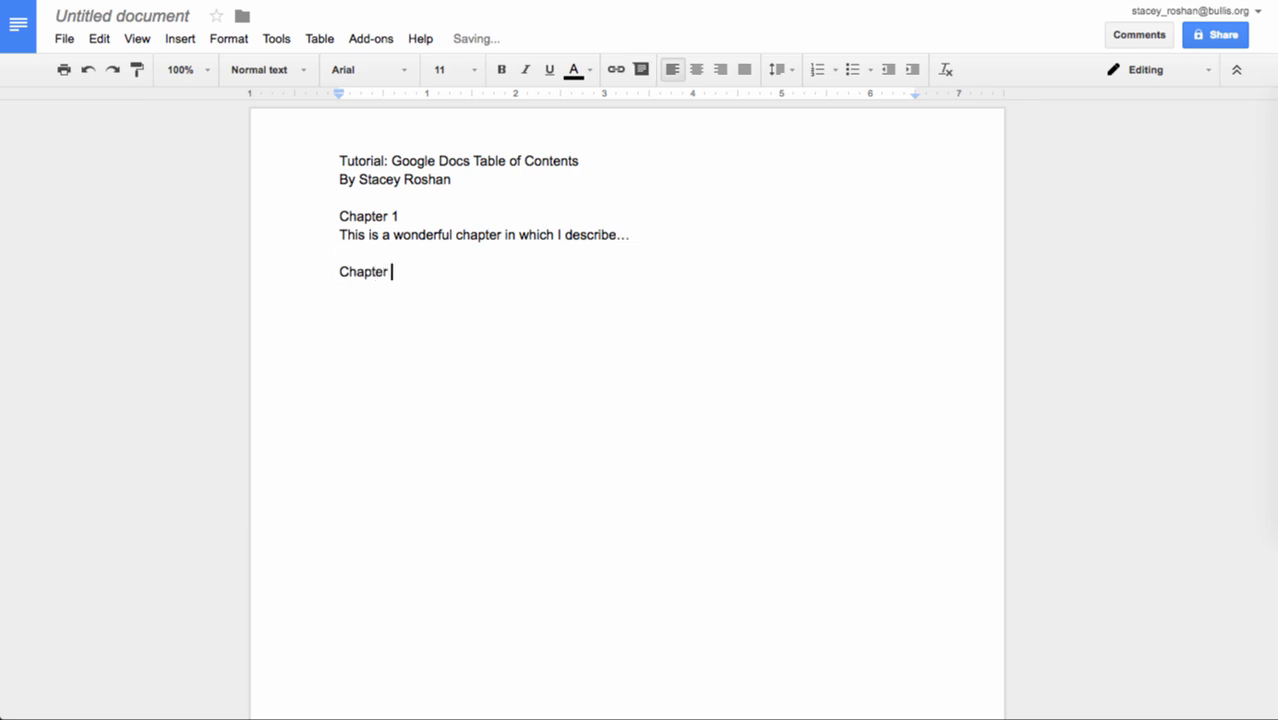
pyautogui.write('2')
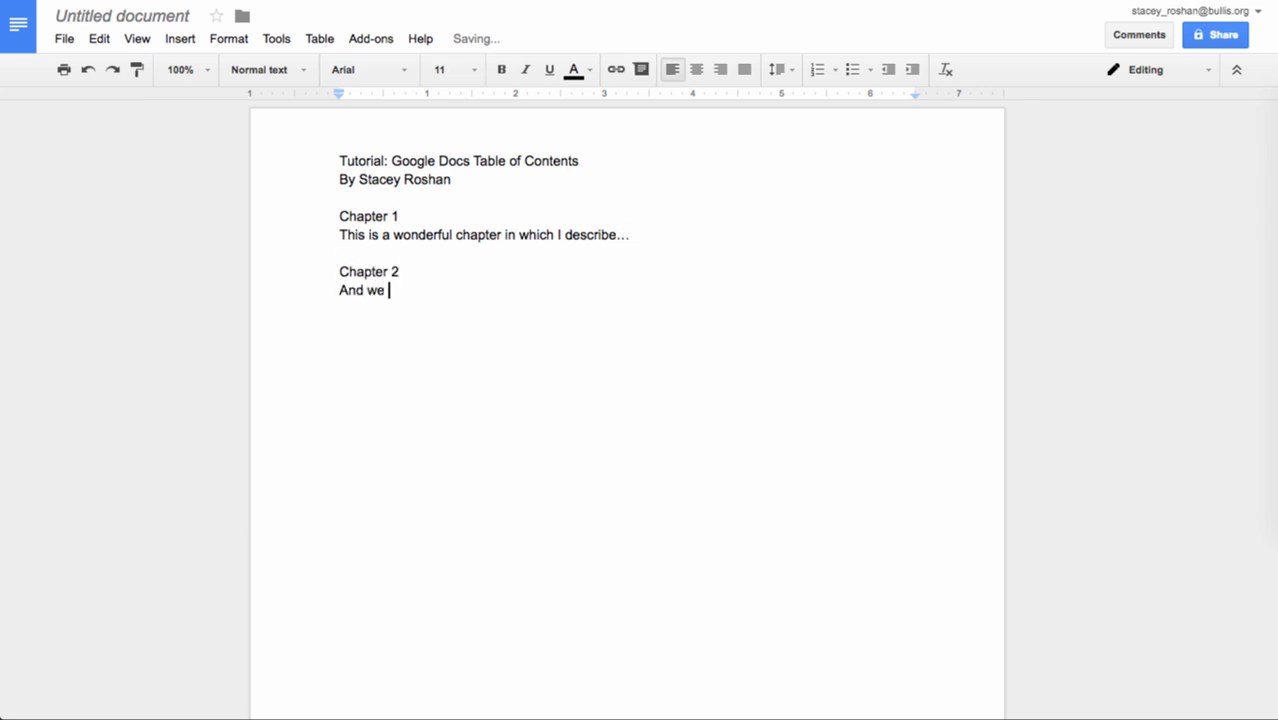
pyautogui.write('go into more det')
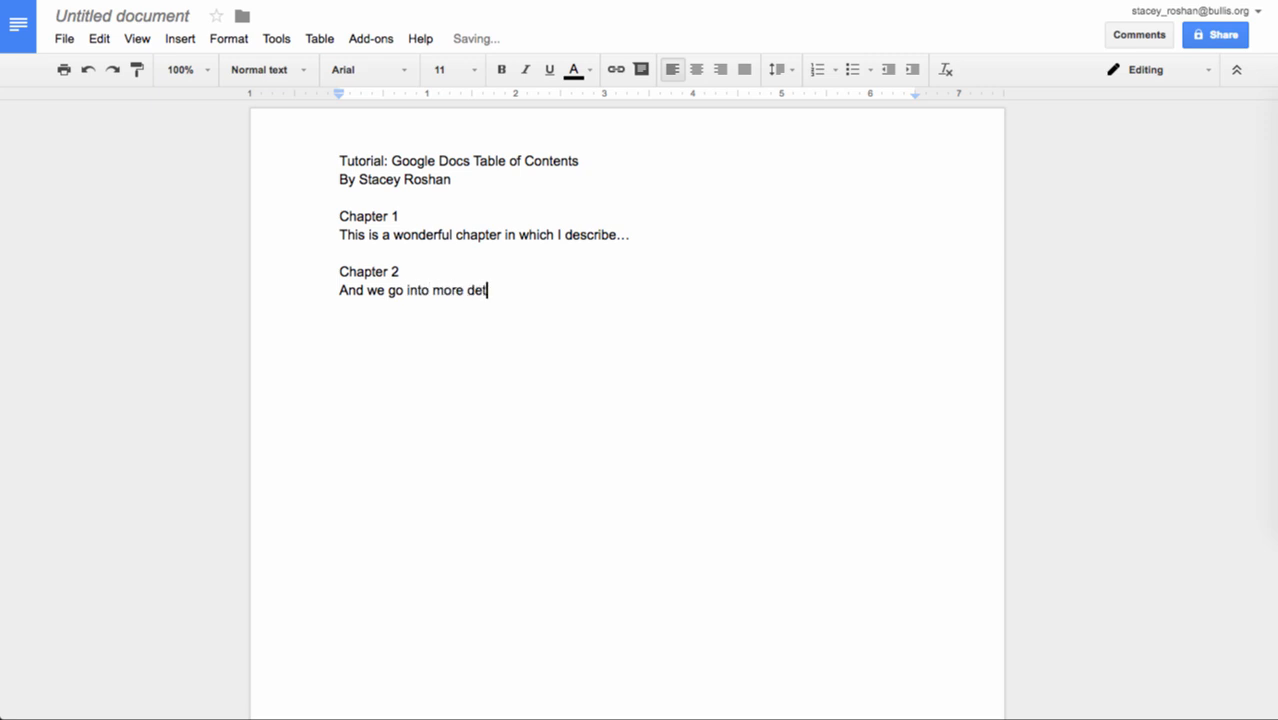
pyautogui.write('ail...')
pyautogui.write('The')
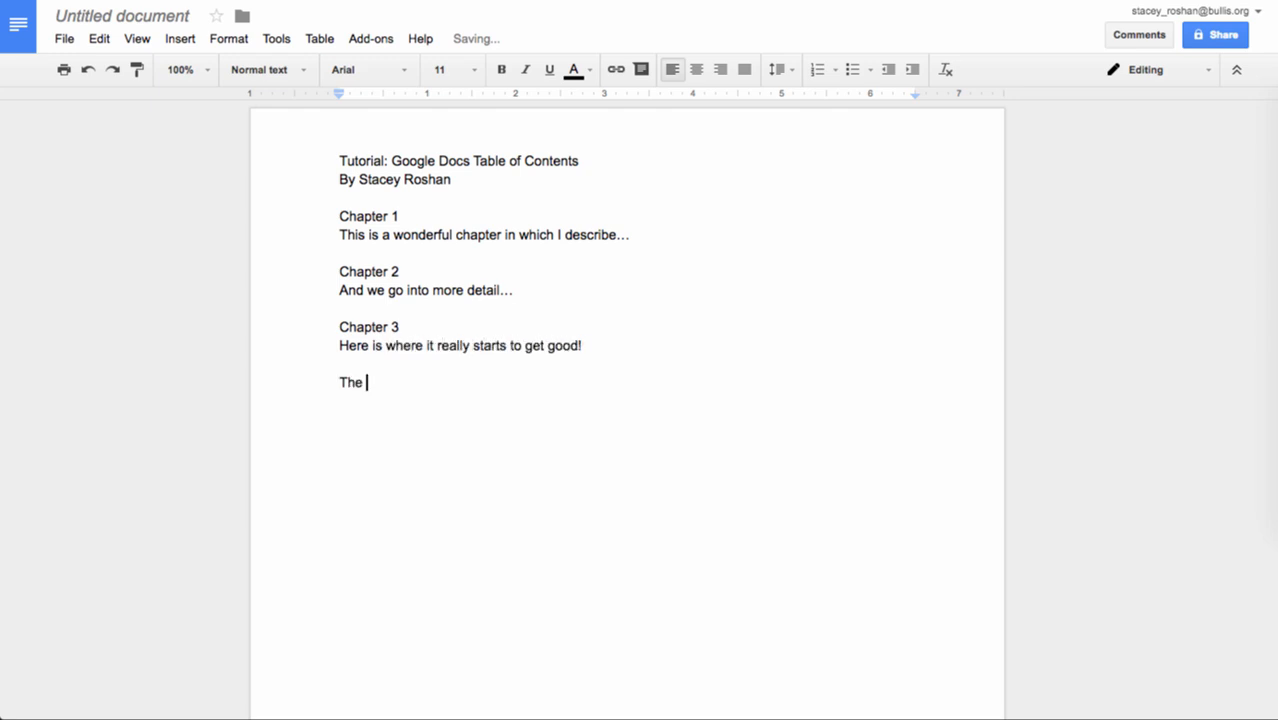
# Step: Add The Beginning, The Middle and The End sections under Chapter 3, then Chapter 4
pyautogui.write('Beginning')
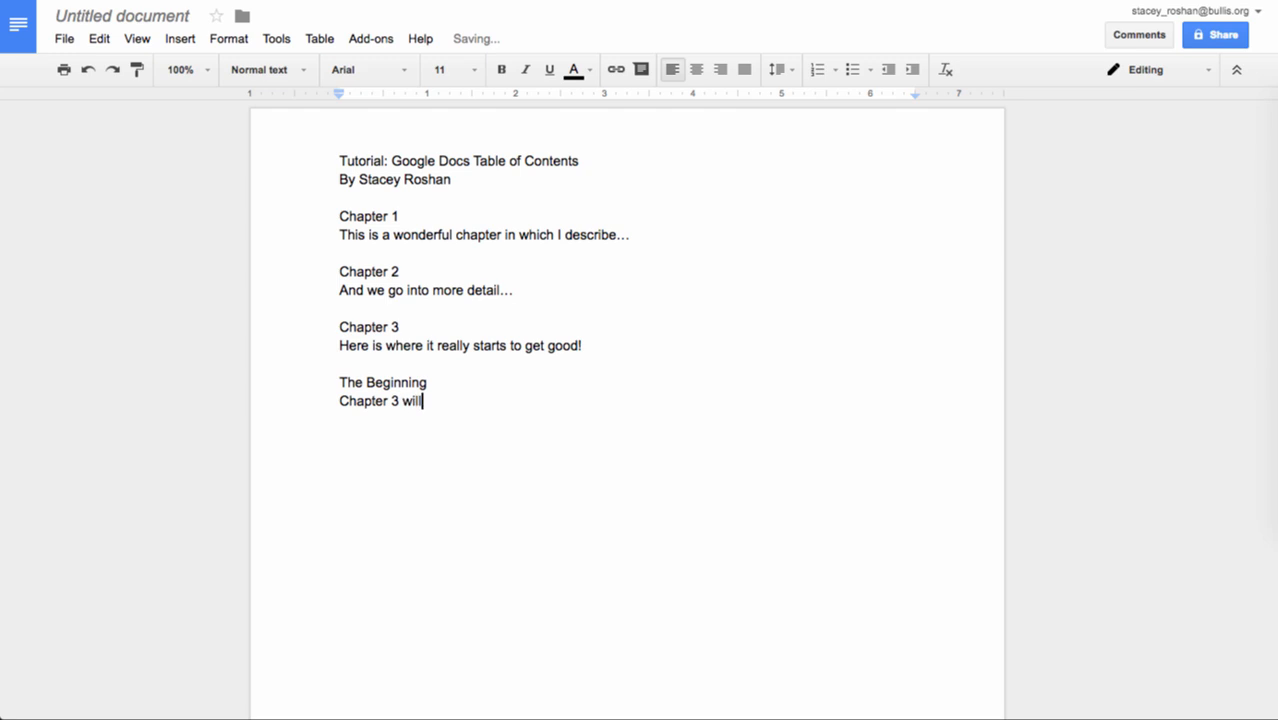
pyautogui.write('be split into 3 section')
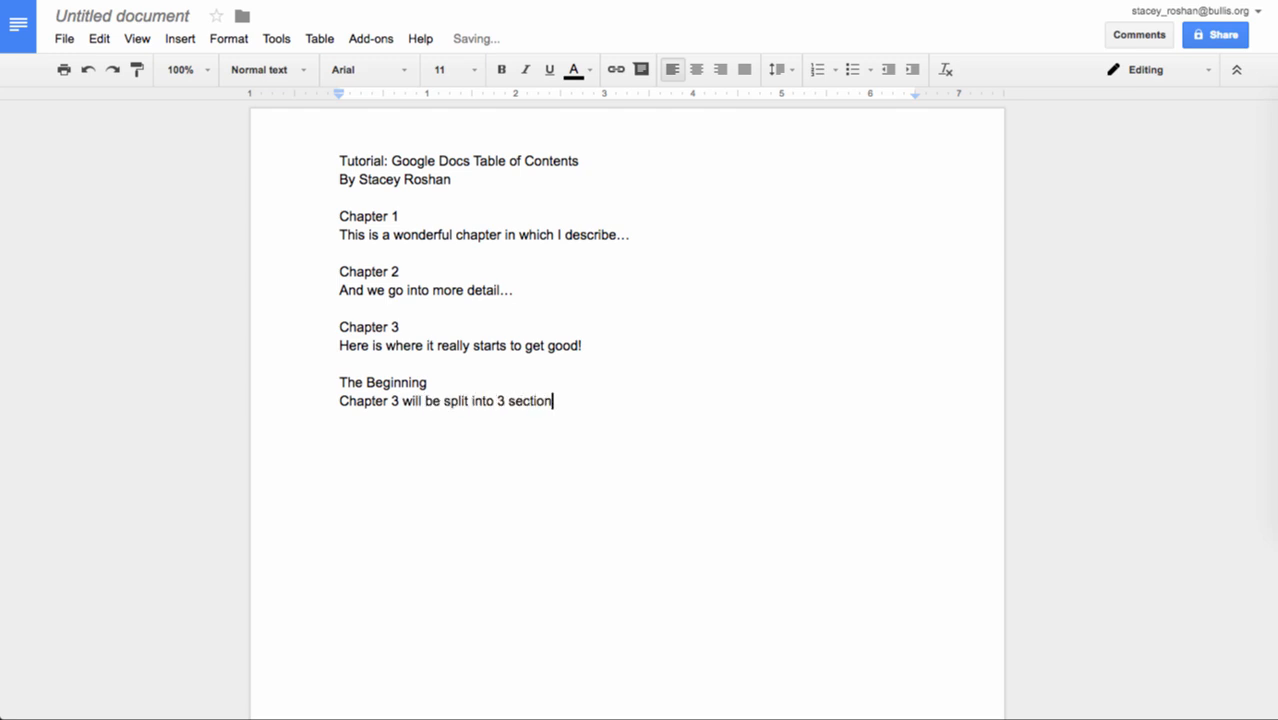
pyautogui.write('s, and this is the first of the parts')
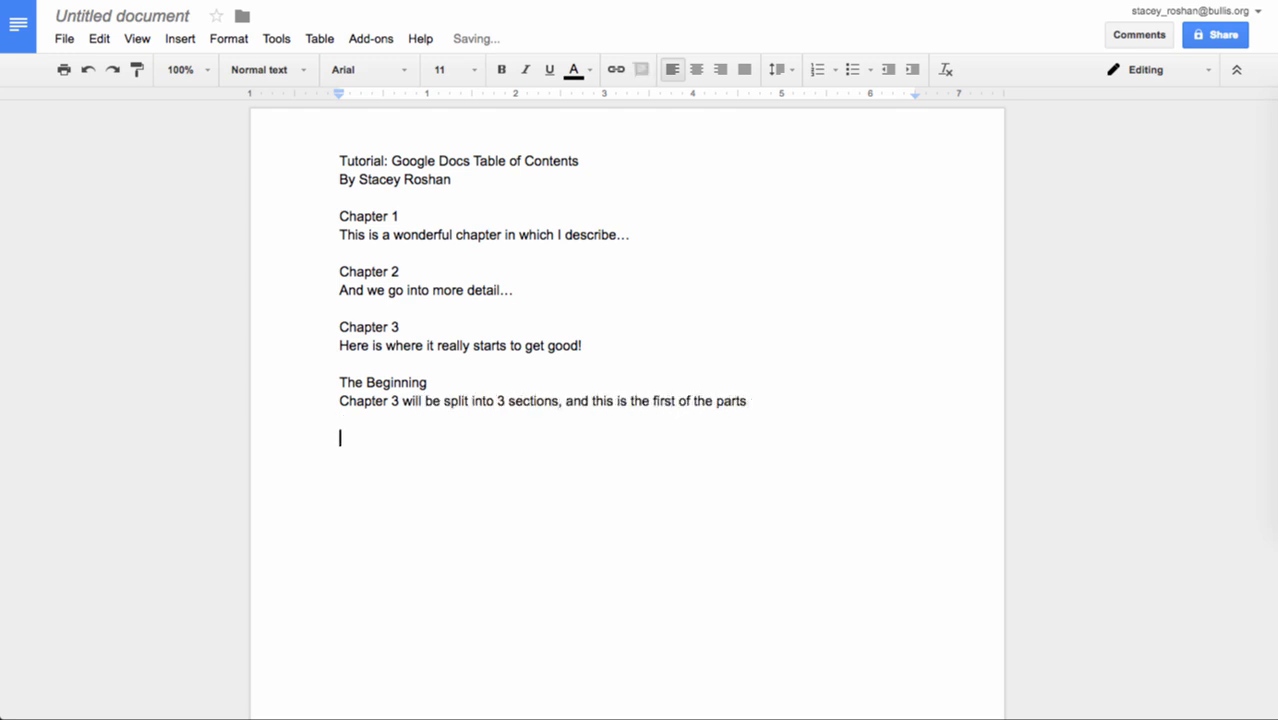
pyautogui.write('The Middle')
pyautogui.write('The End')
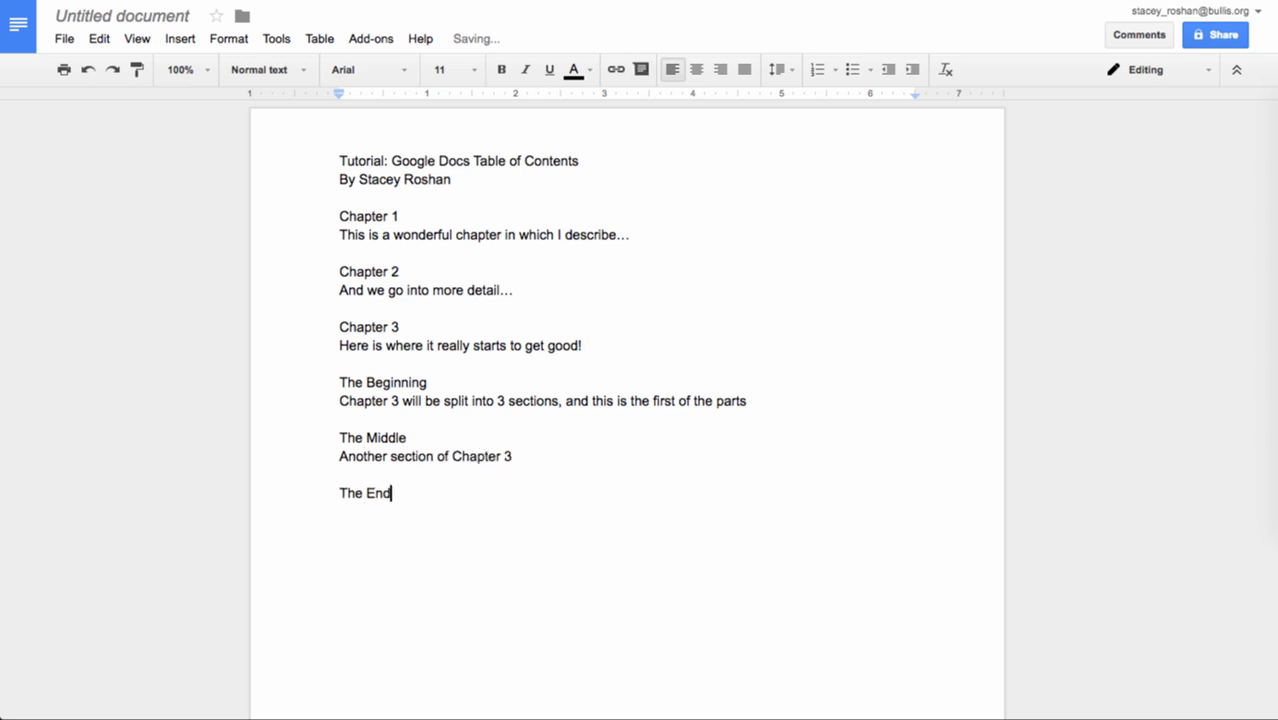
pyautogui.write('The final section of Chapter 3')
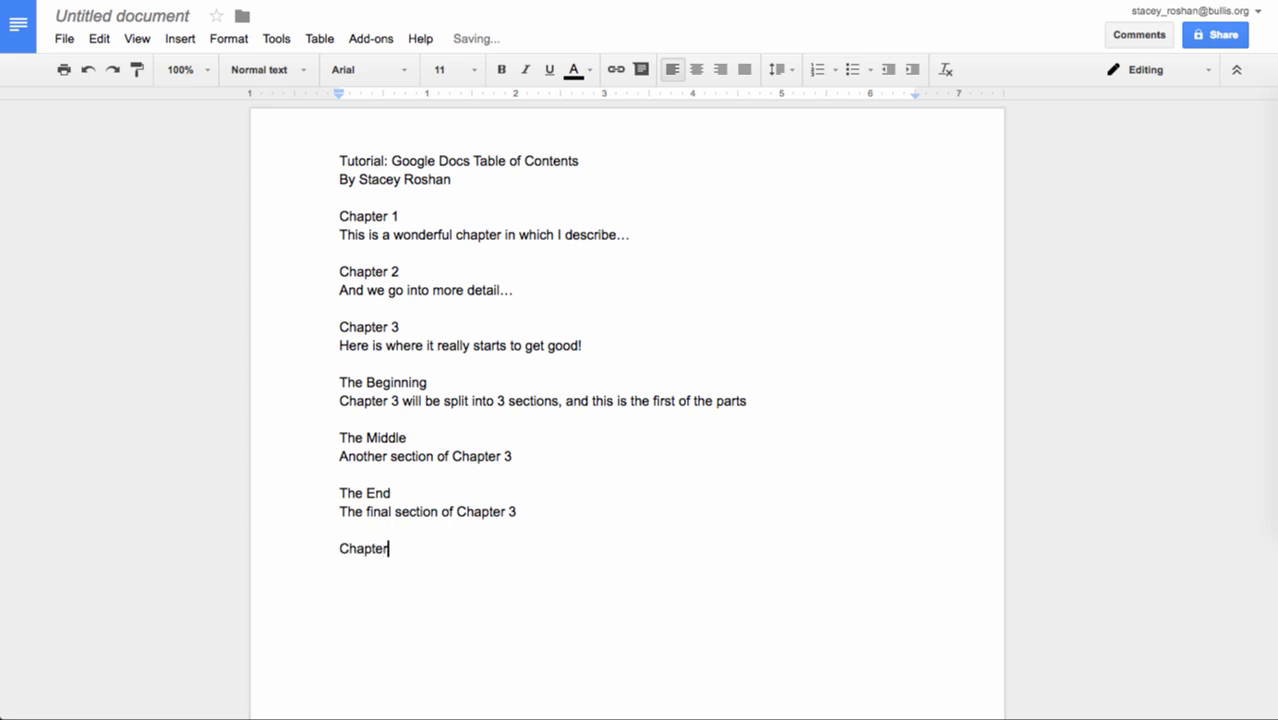
pyautogui.write('4')
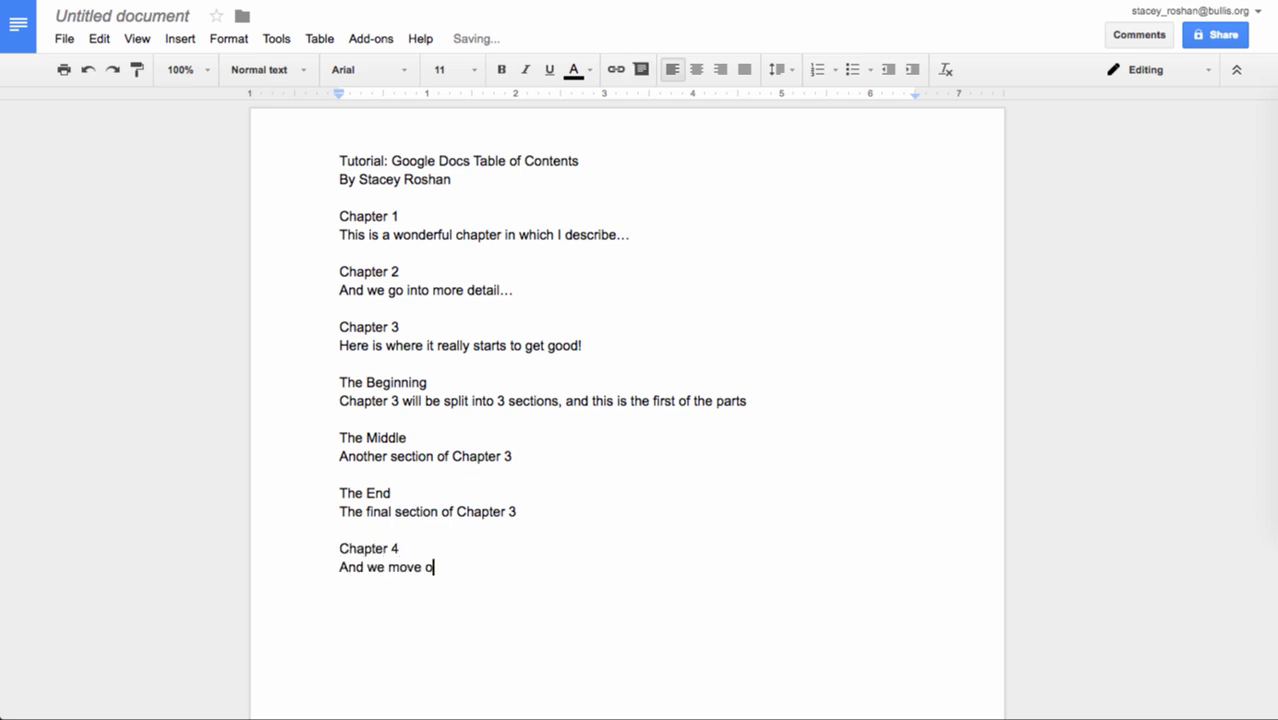
pyautogui.write('n to Chapter 4...')
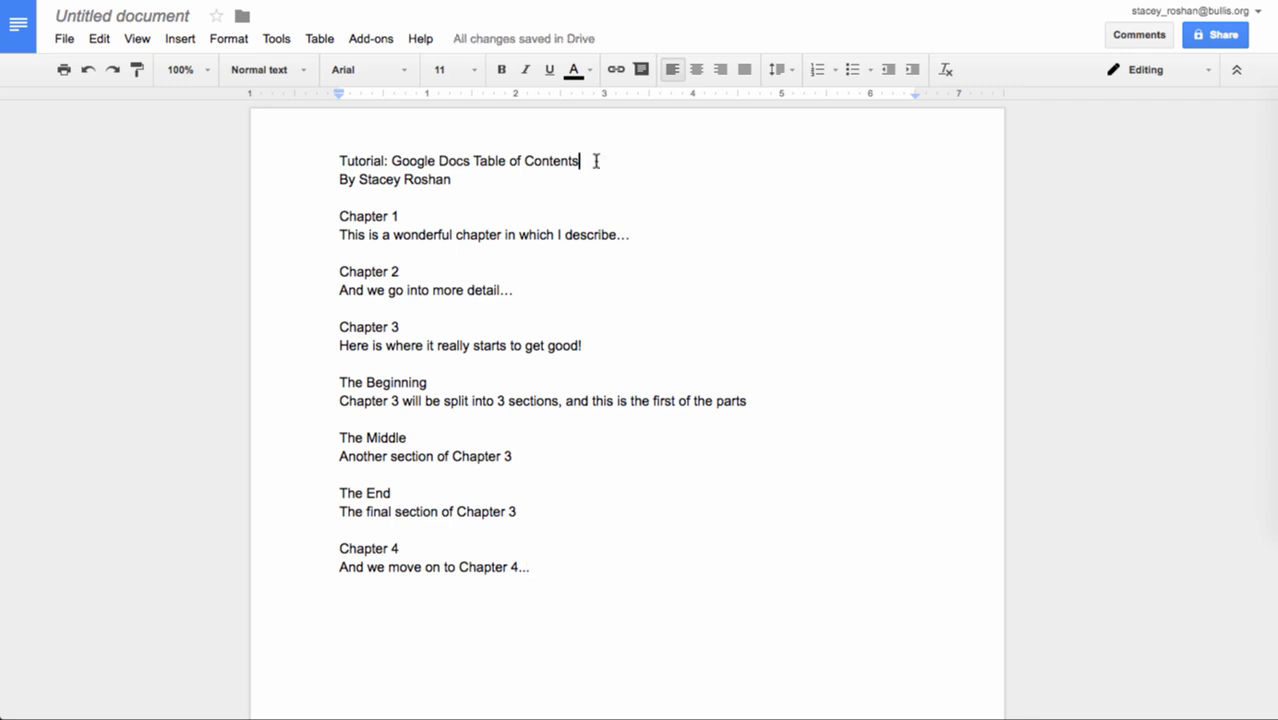
# Step: Style the first line as Title and the 'By …' author line as Subtitle
pyautogui.click(265, 69)
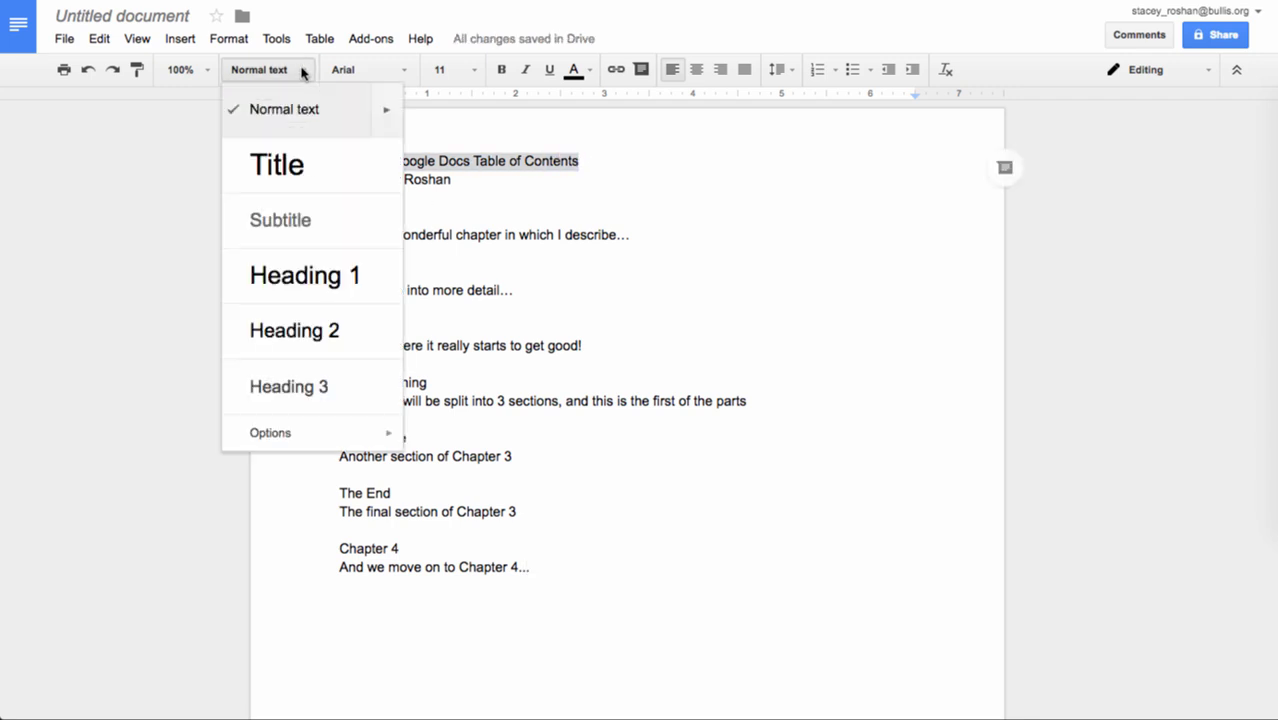
pyautogui.click(277, 164)
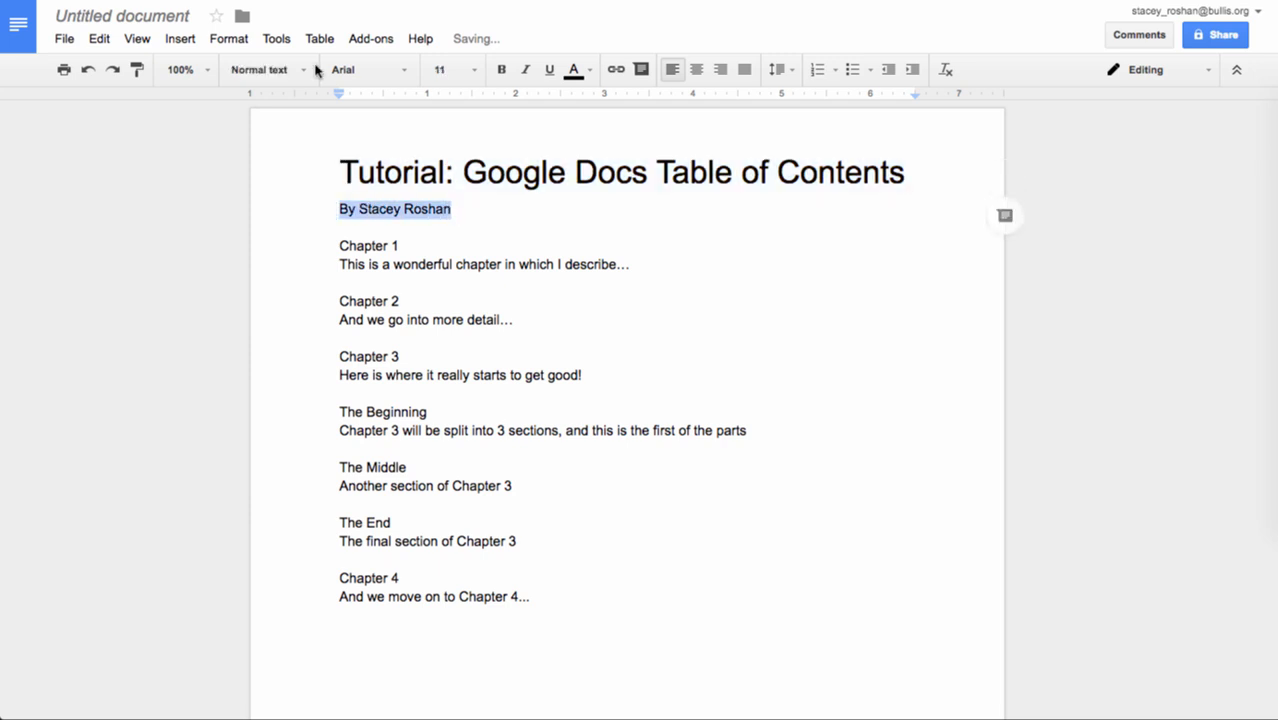
pyautogui.click(263, 69)
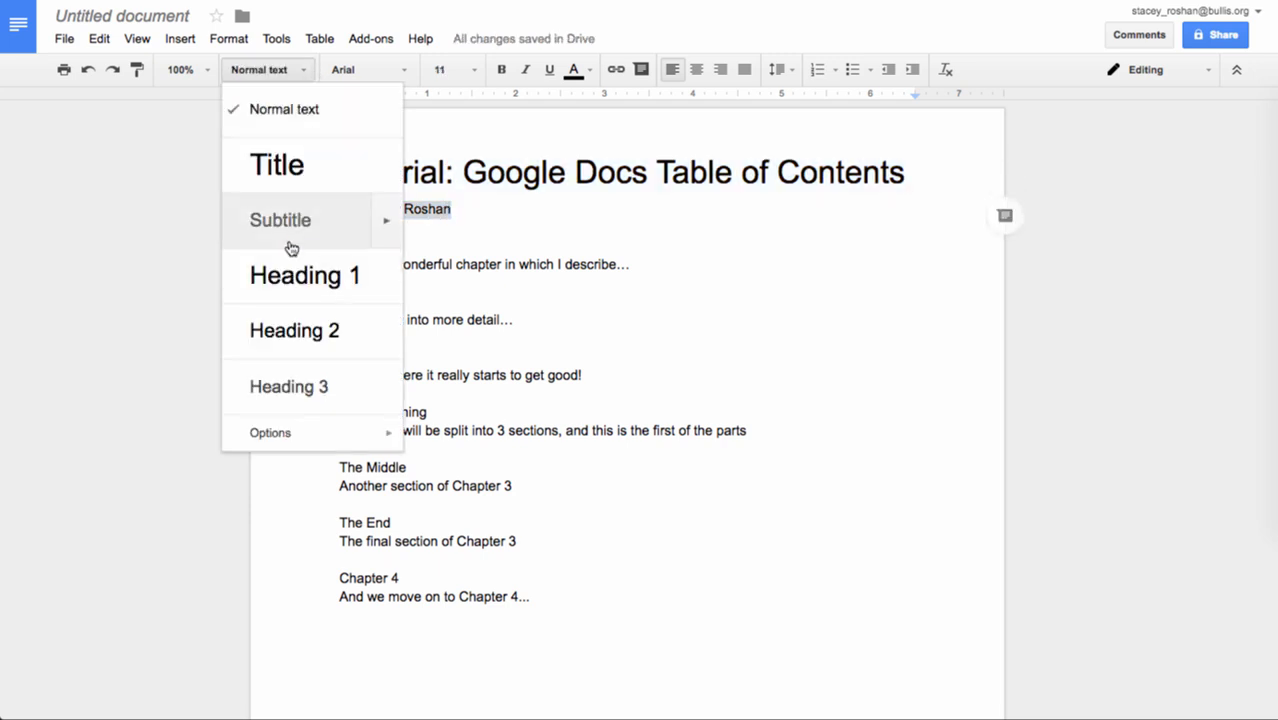
pyautogui.click(280, 220)
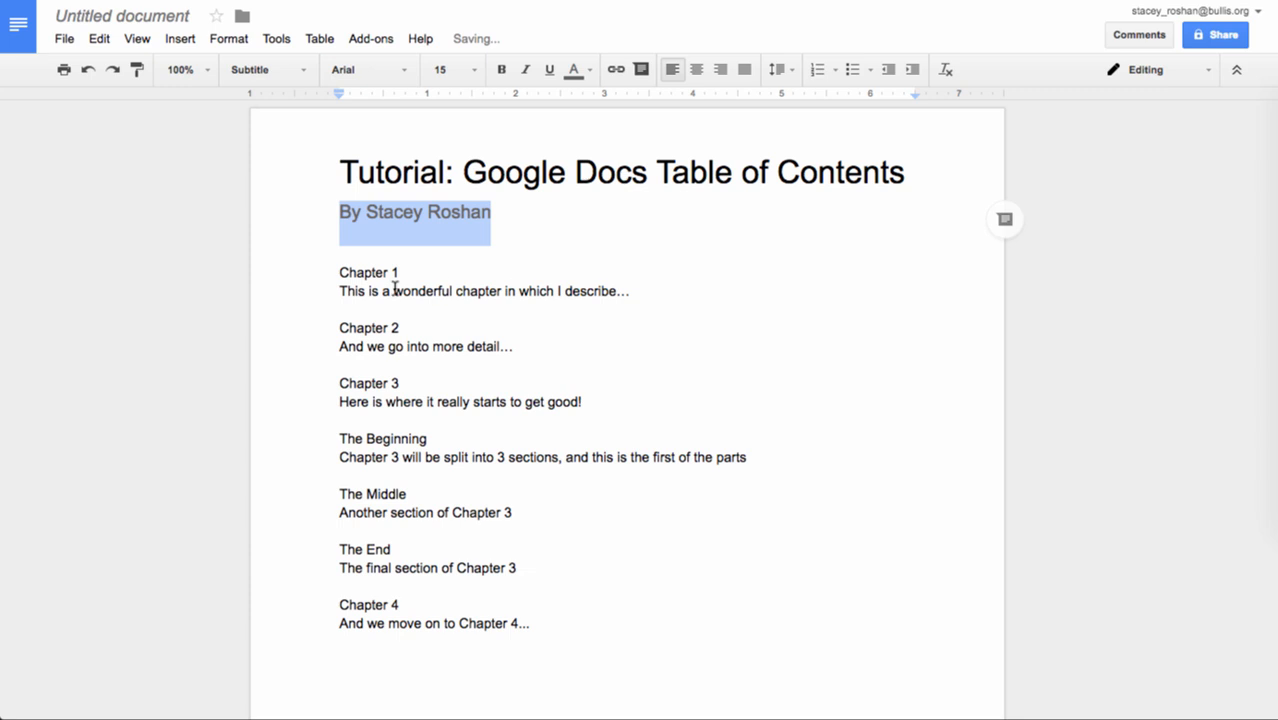
# Step: Apply Heading 1 to Chapters 1, 2 and 4, and Heading 2 to The Beginning, Middle, End
pyautogui.click(370, 272)
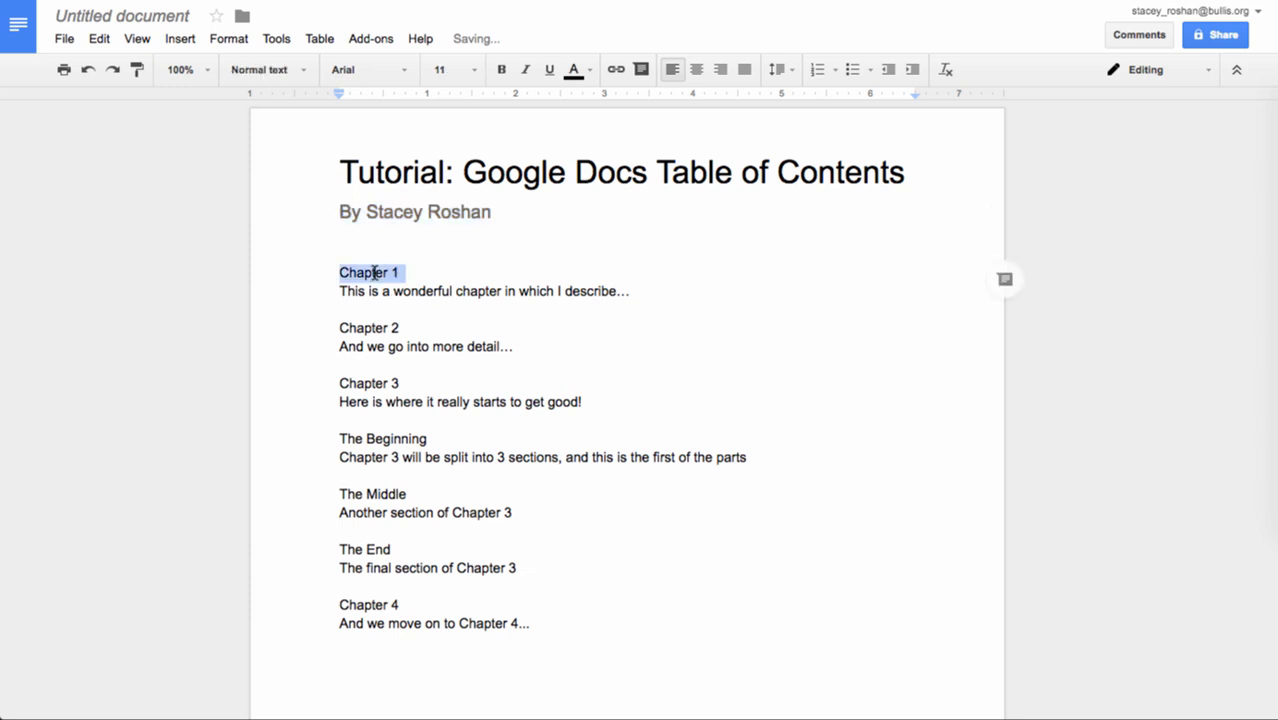
pyautogui.click(260, 69)
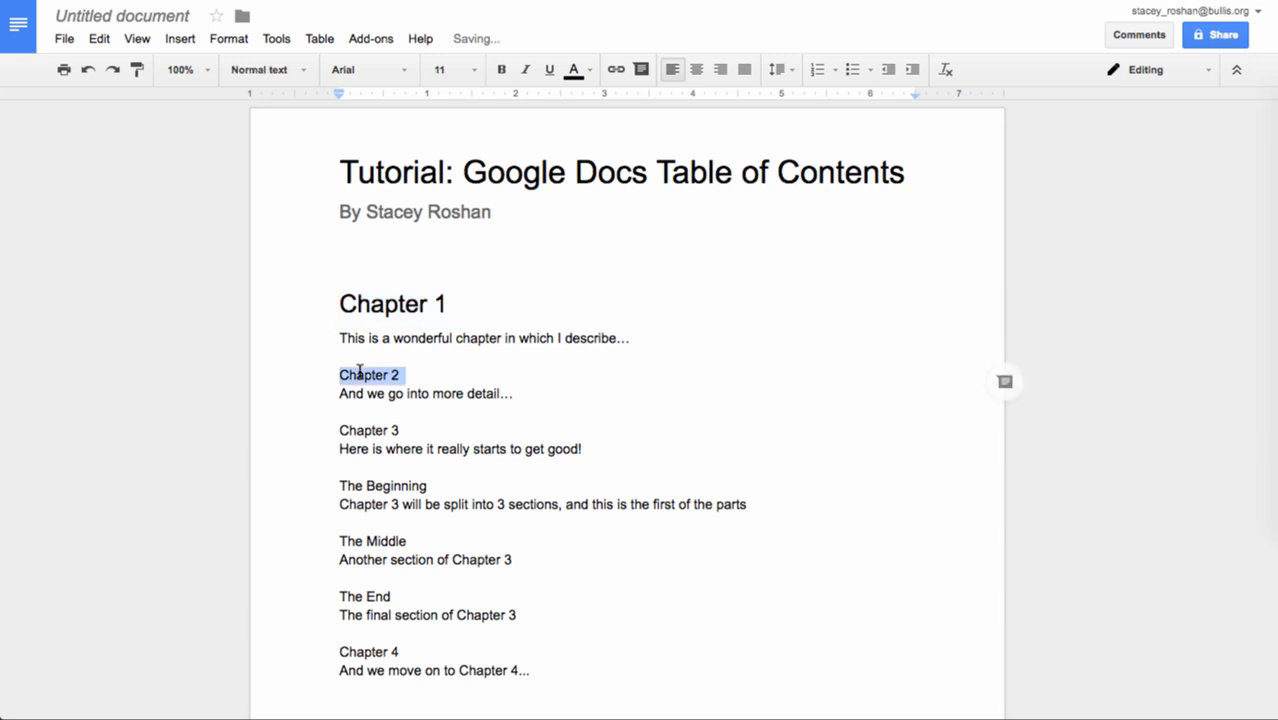
pyautogui.click(265, 69)
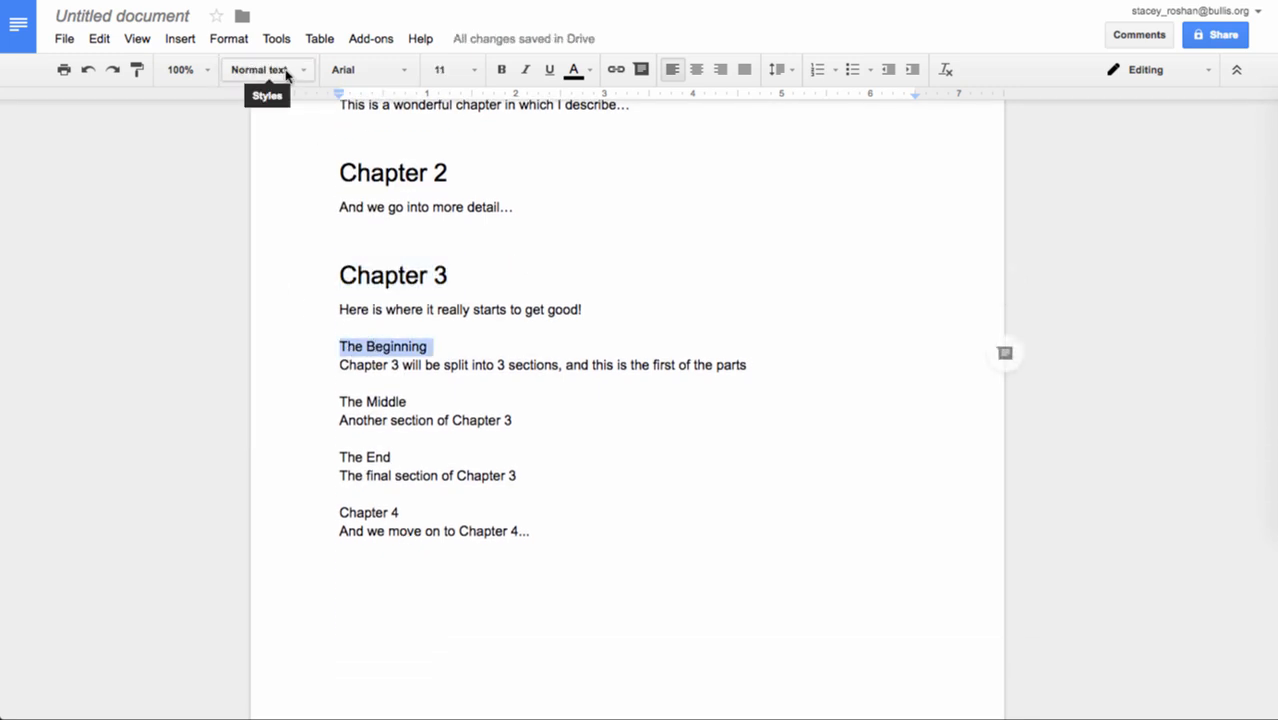
pyautogui.click(262, 69)
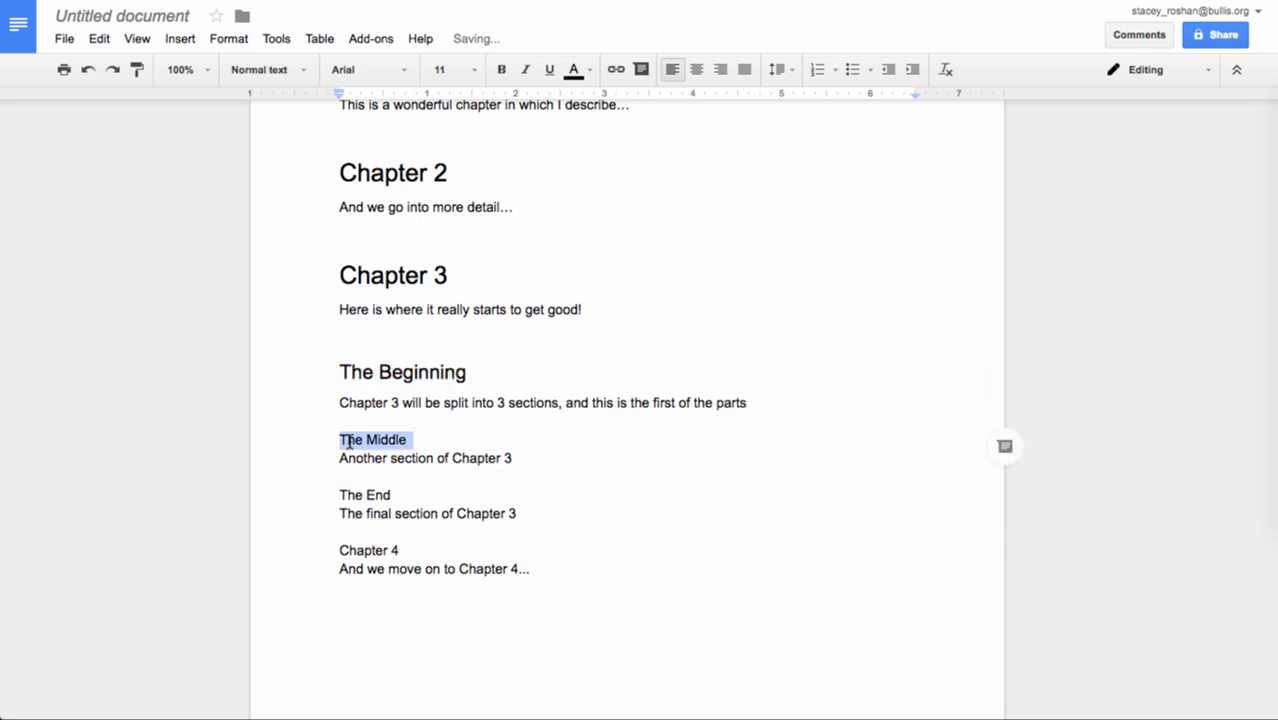
pyautogui.click(262, 69)
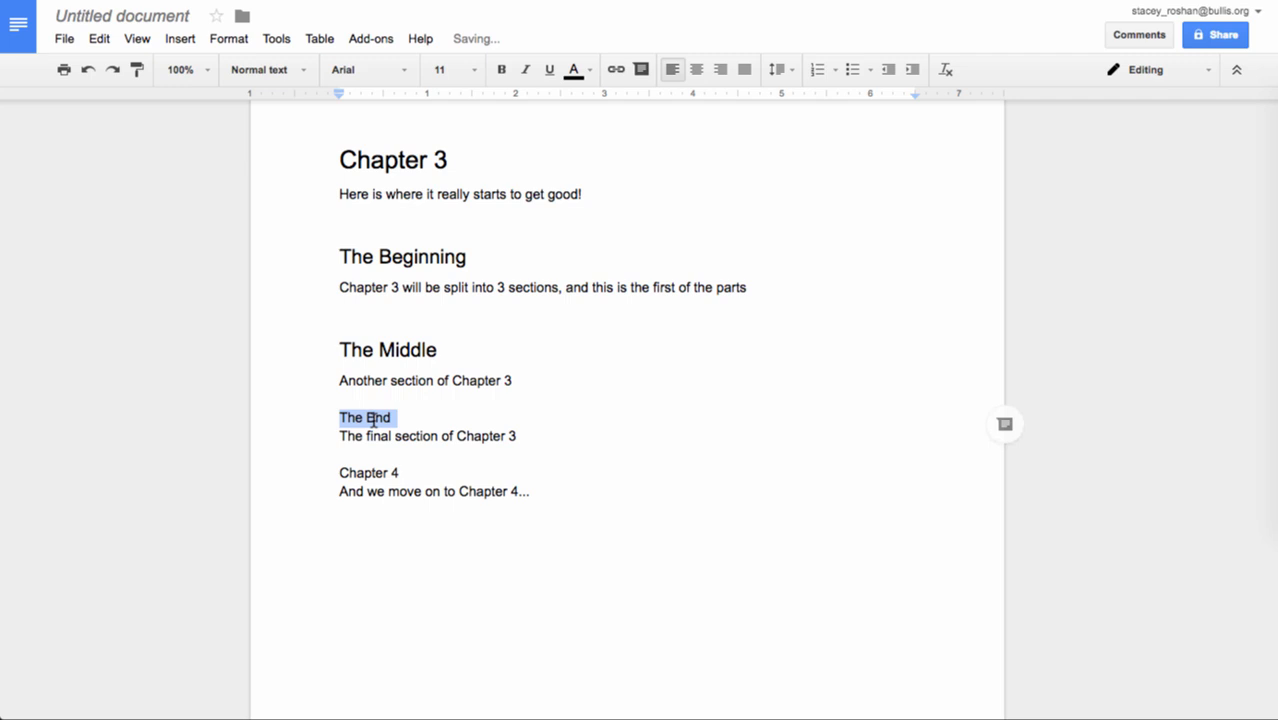
pyautogui.click(267, 69)
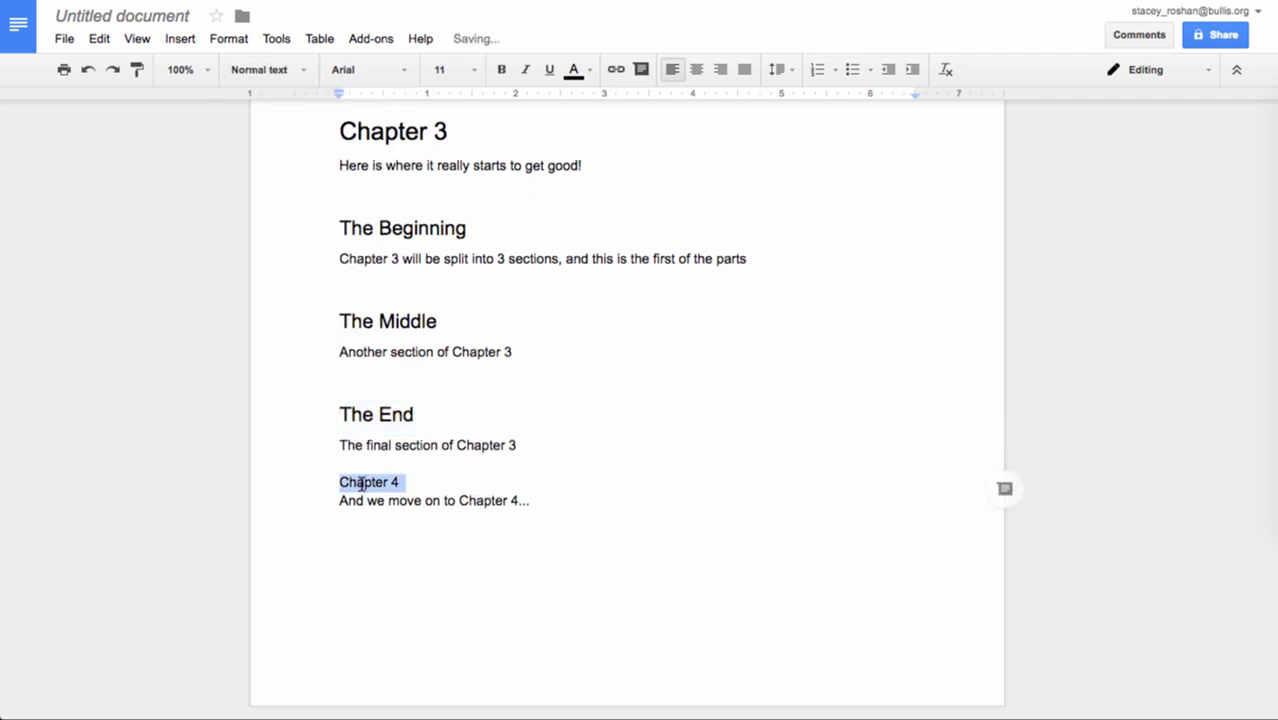
pyautogui.click(264, 69)
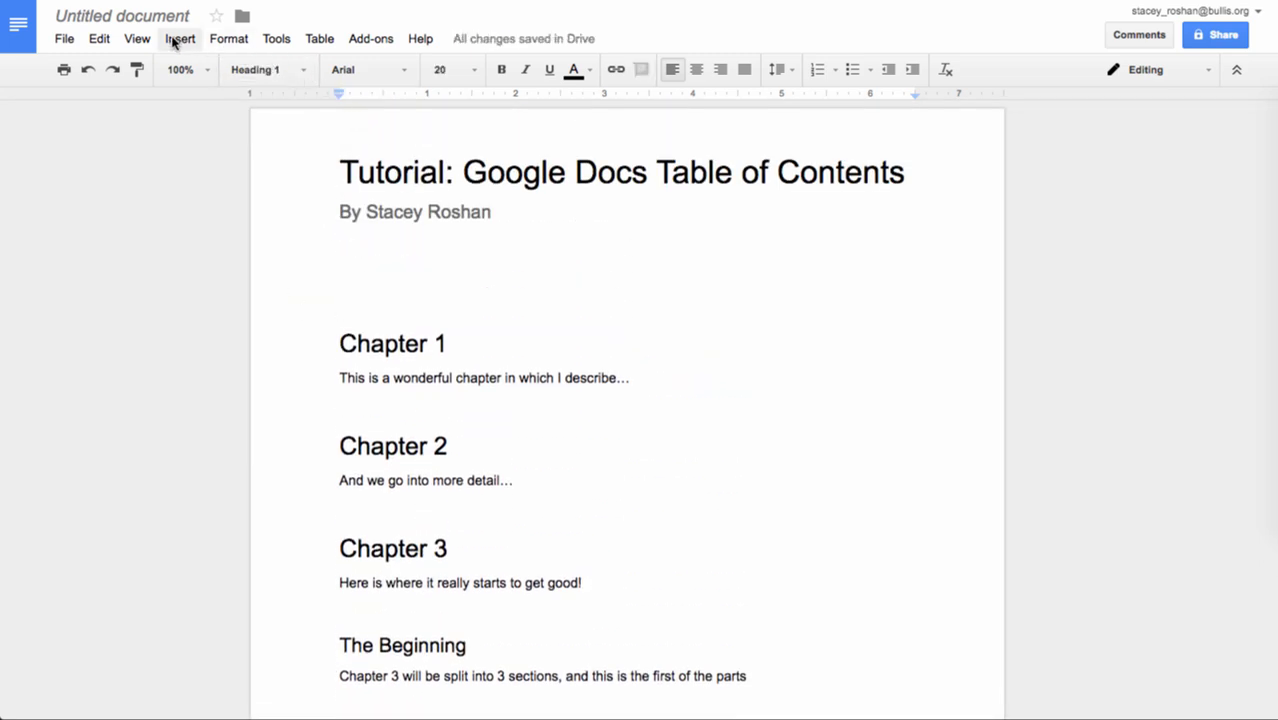
# Step: Insert a table of contents from the Insert menu
pyautogui.click(180, 38)
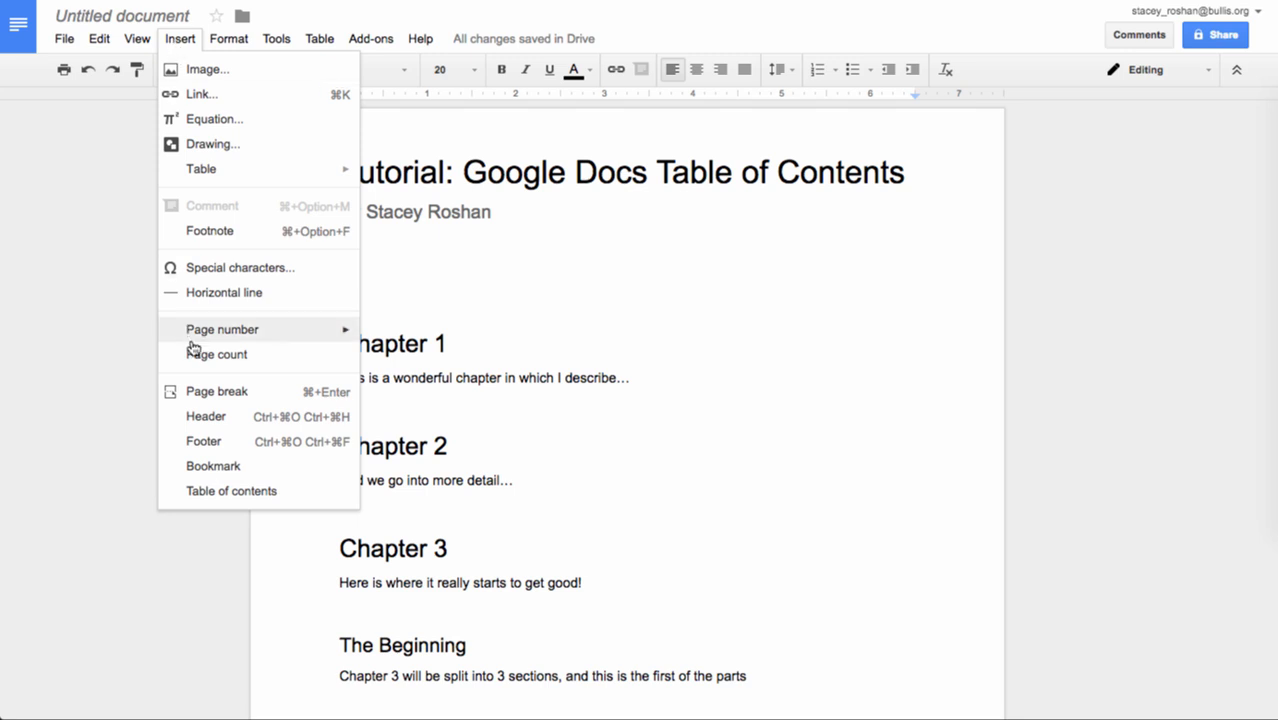
pyautogui.click(231, 490)
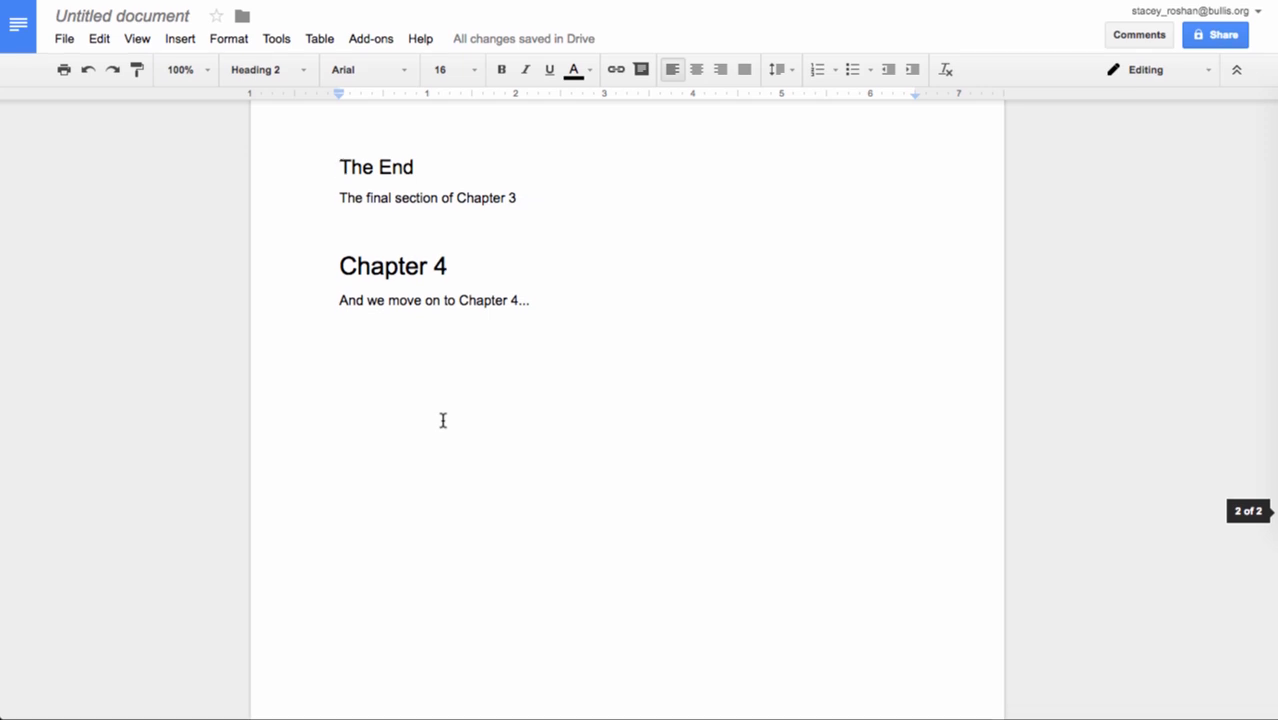
# Step: Jump back to the document title at the top via the outline
pyautogui.scroll(3)
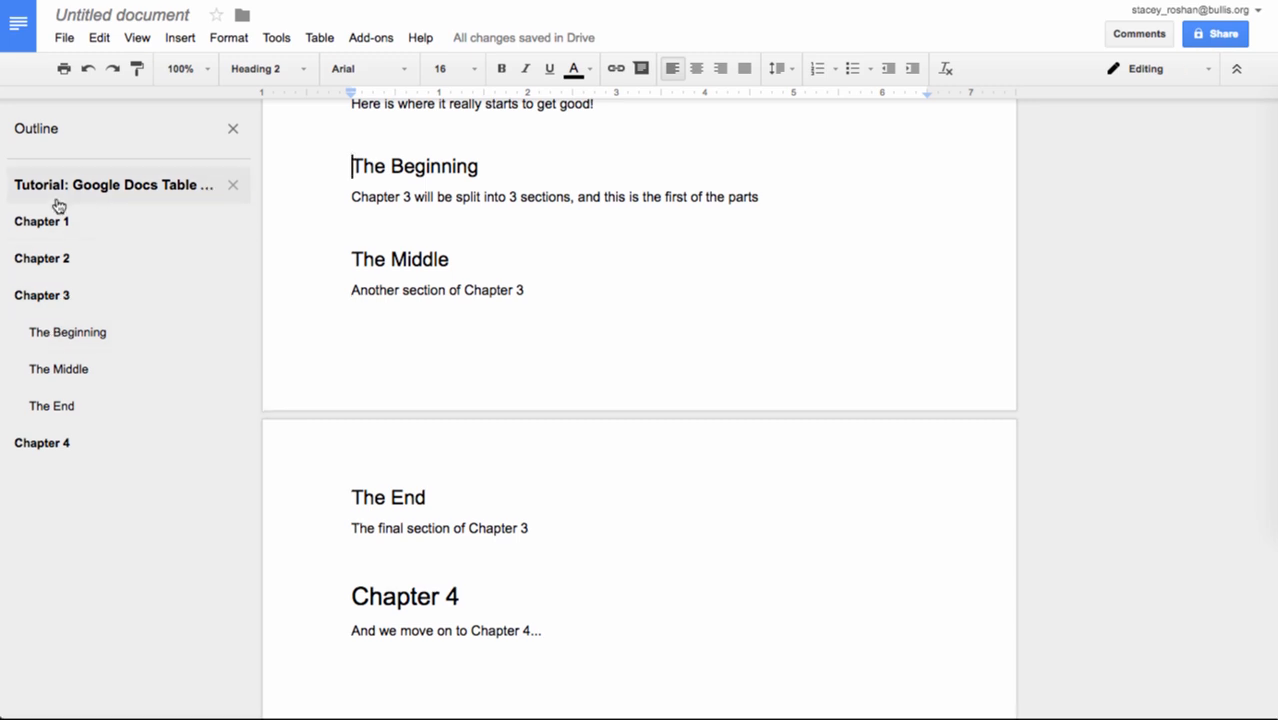
pyautogui.click(41, 222)
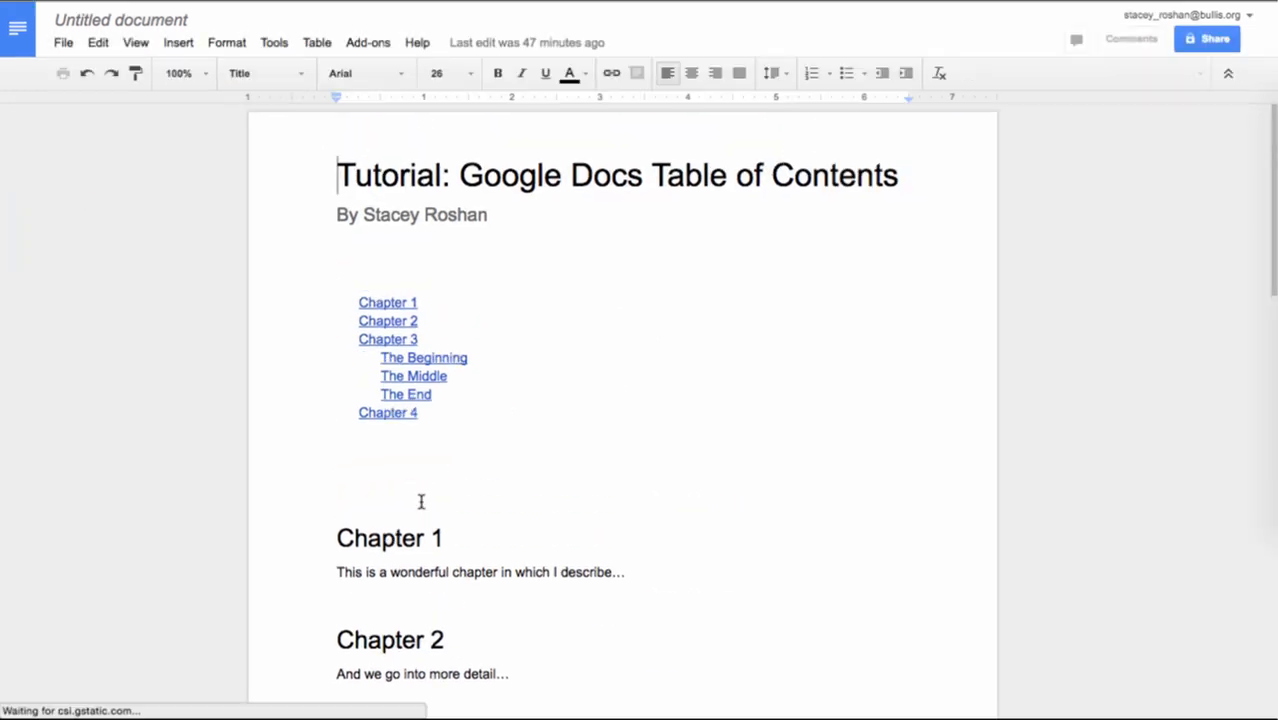
# Step: Under Chapter 4, type a sentence about linking back to Chapter 2 since it's a heading
pyautogui.scroll(-3)
pyautogui.write('If I want to link')
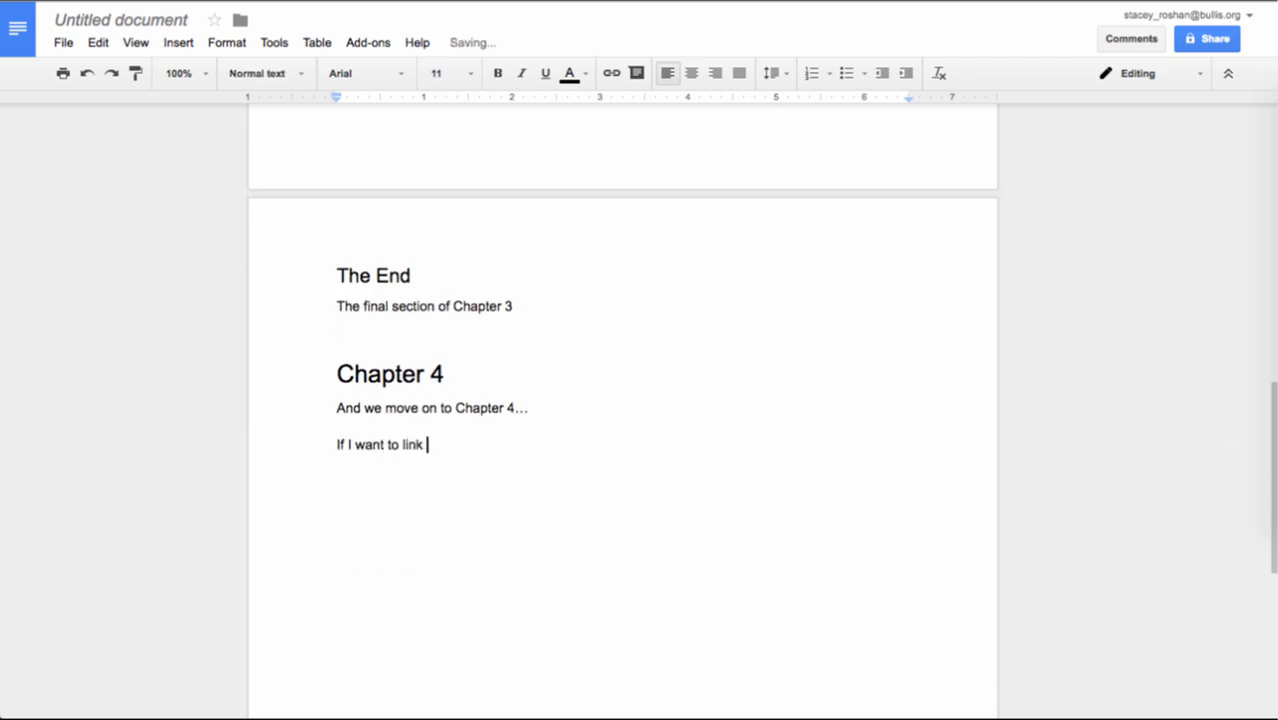
pyautogui.write('back to Chapter 2')
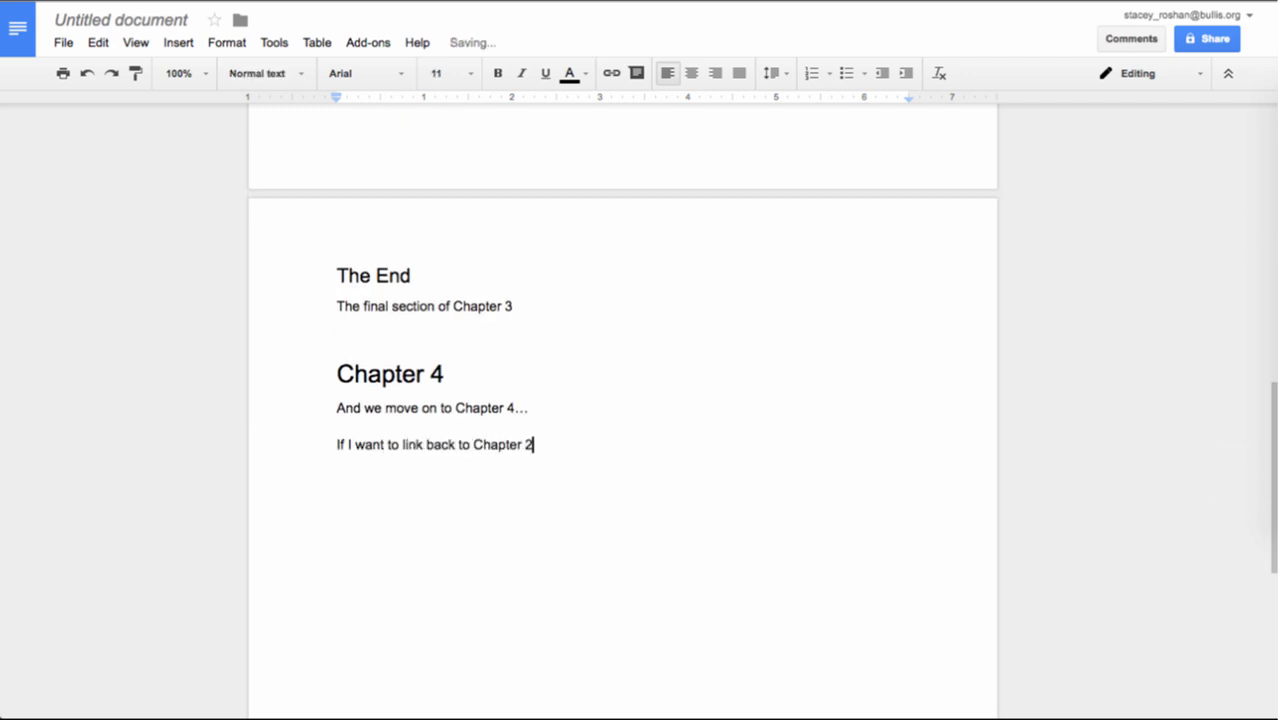
pyautogui.write('here, I can do s')
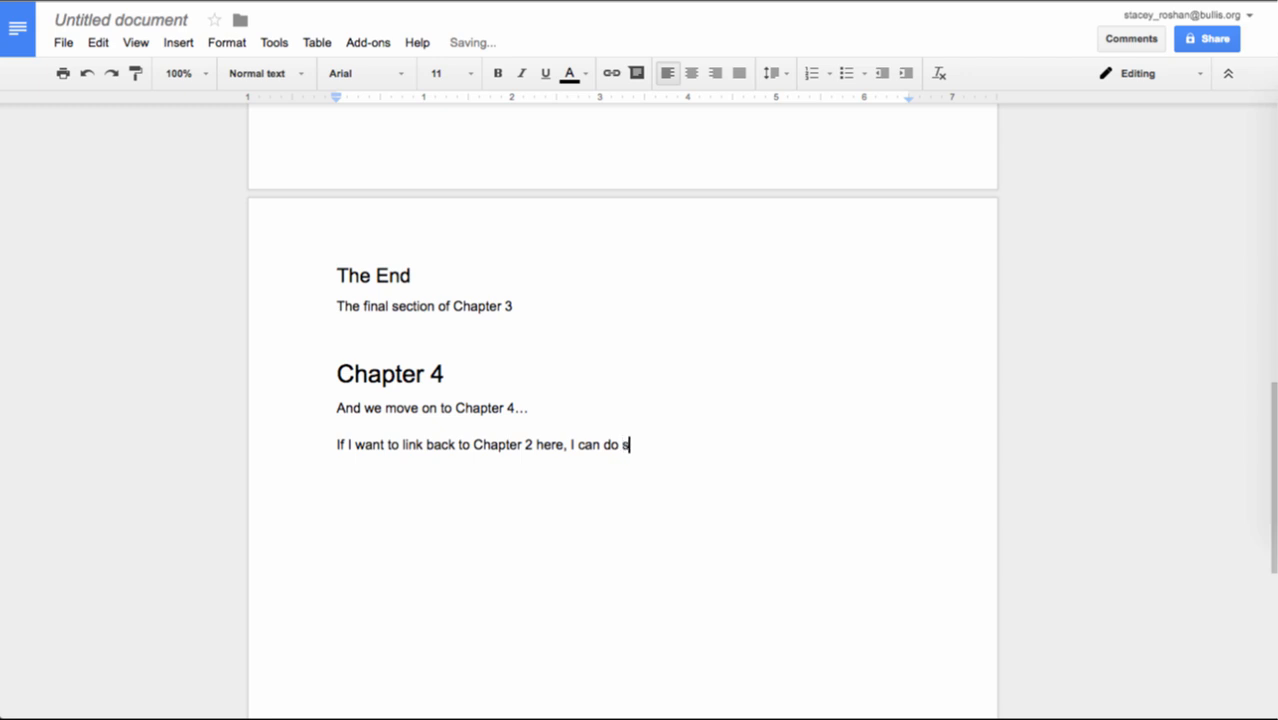
pyautogui.write('o since that is a heading!')
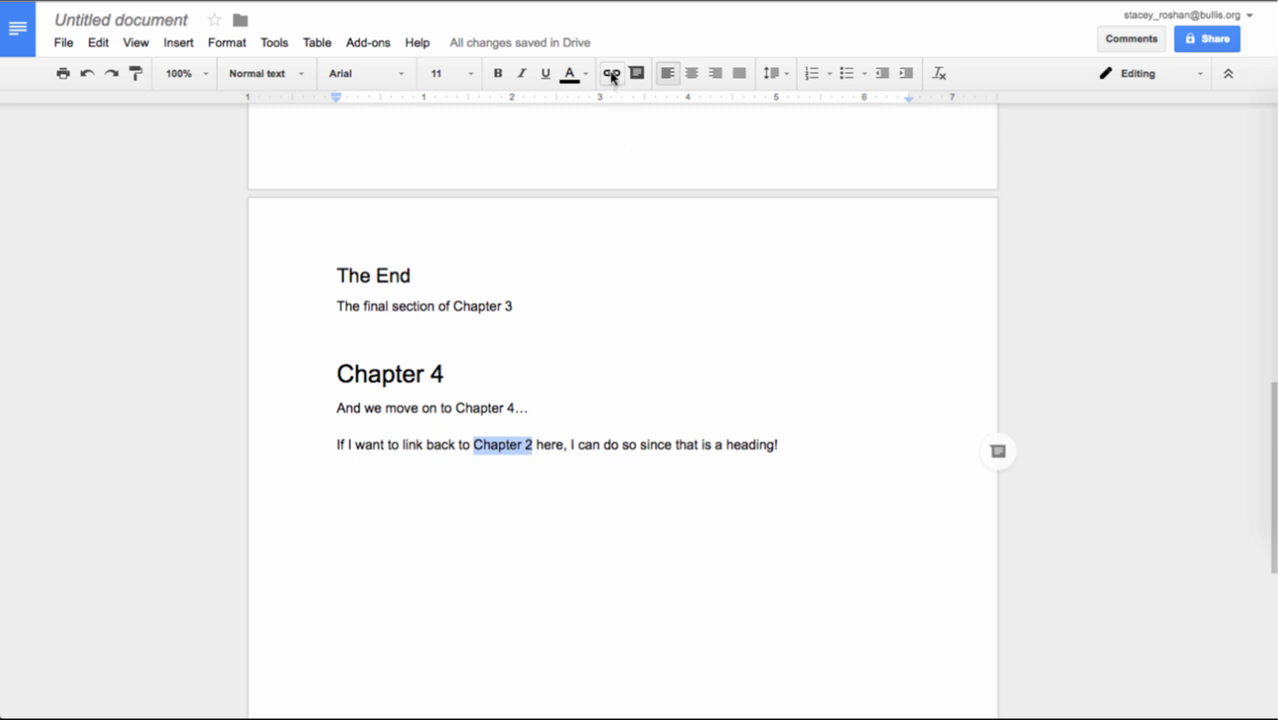
# Step: Link the words 'Chapter 2' to the Chapter 2 heading and follow the link
pyautogui.click(612, 73)
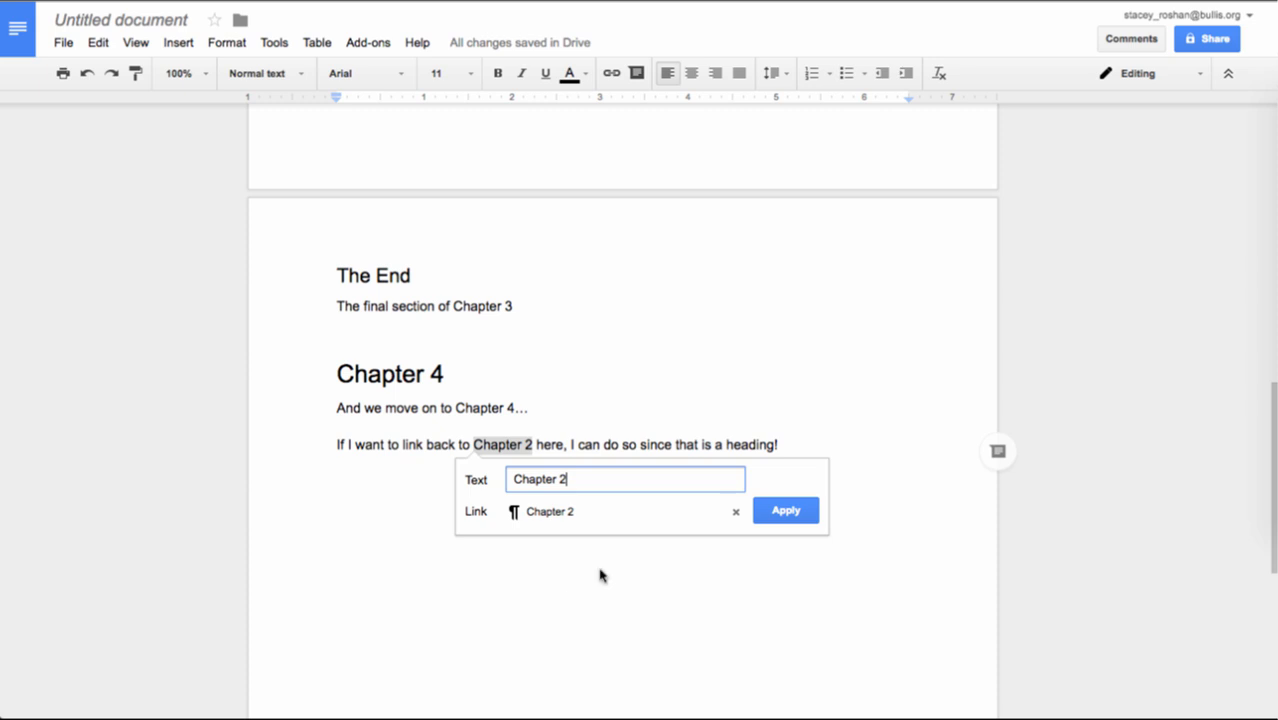
pyautogui.click(786, 510)
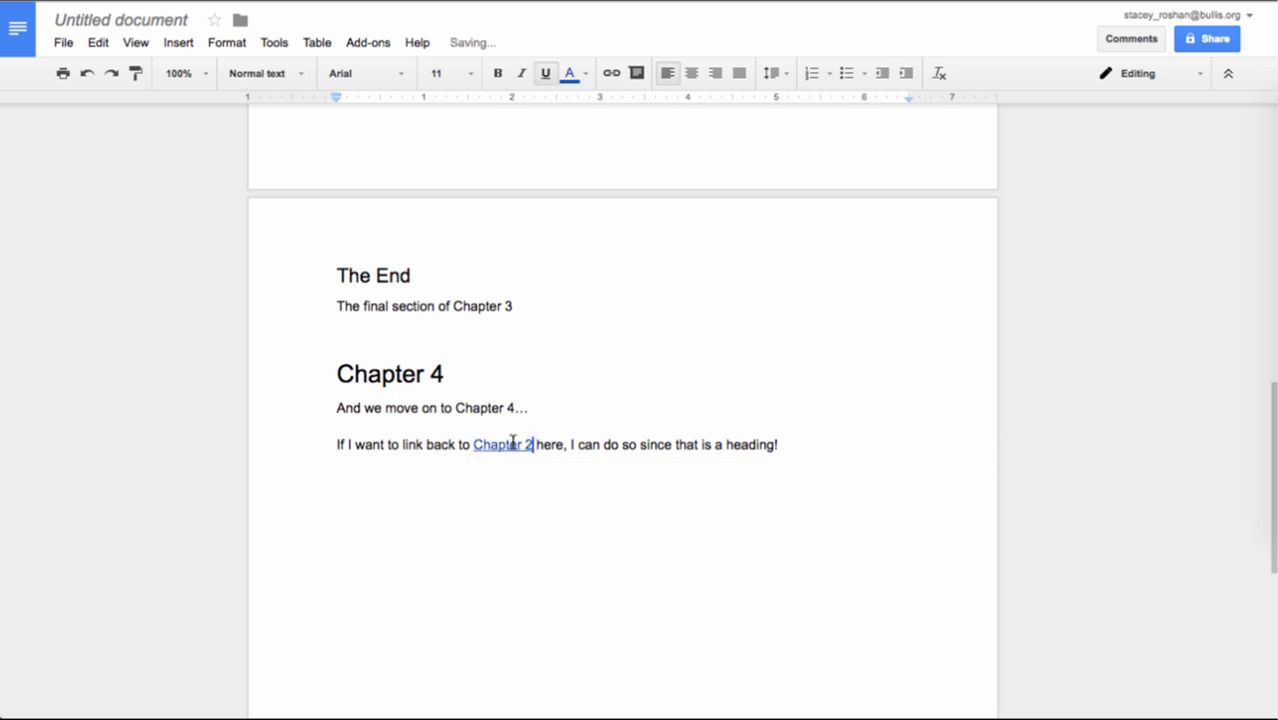
pyautogui.click(501, 444)
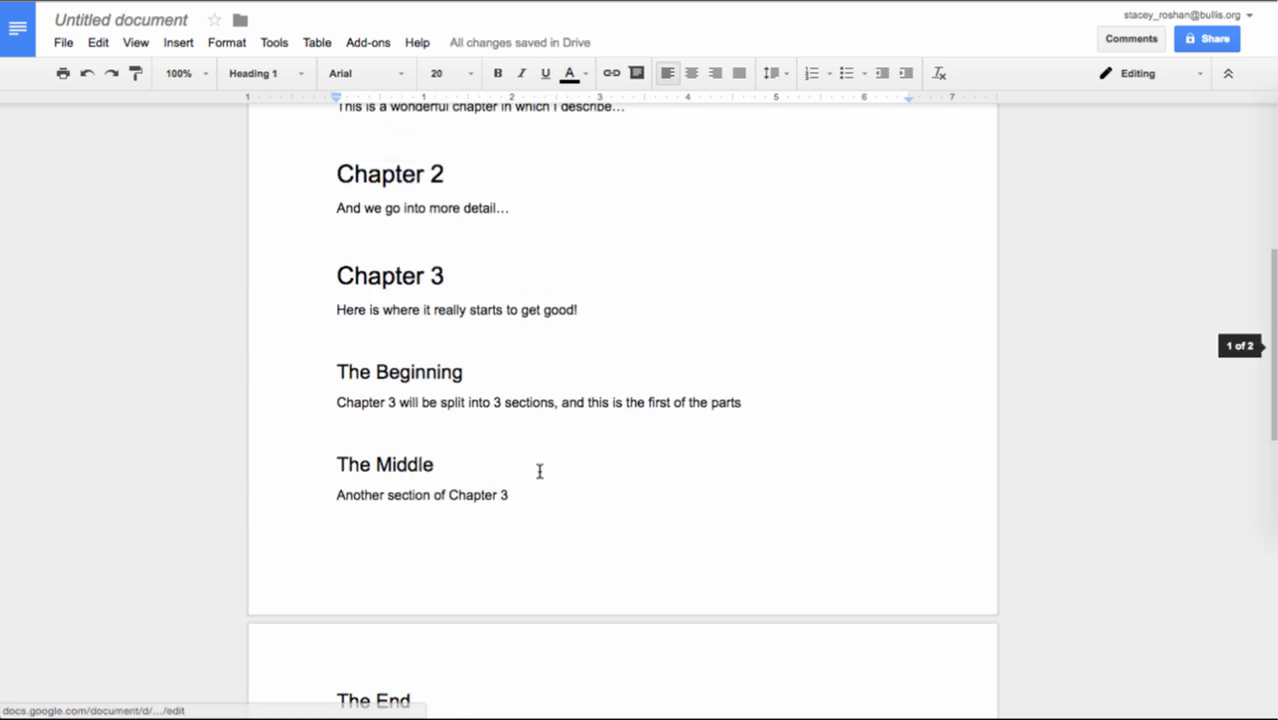